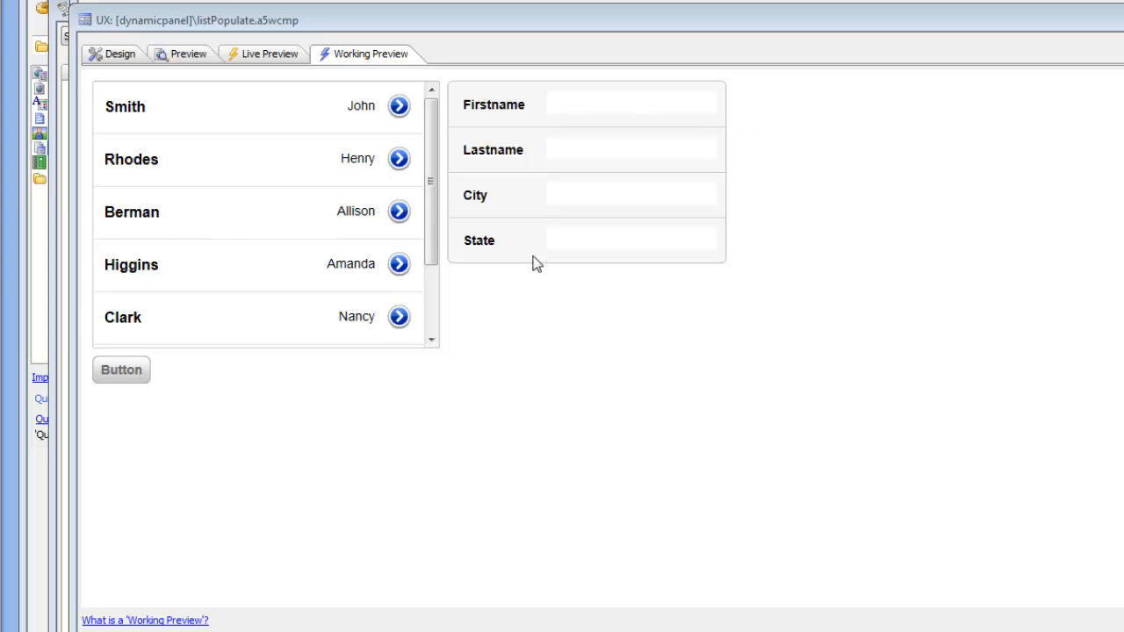
mouse_move(546, 267)
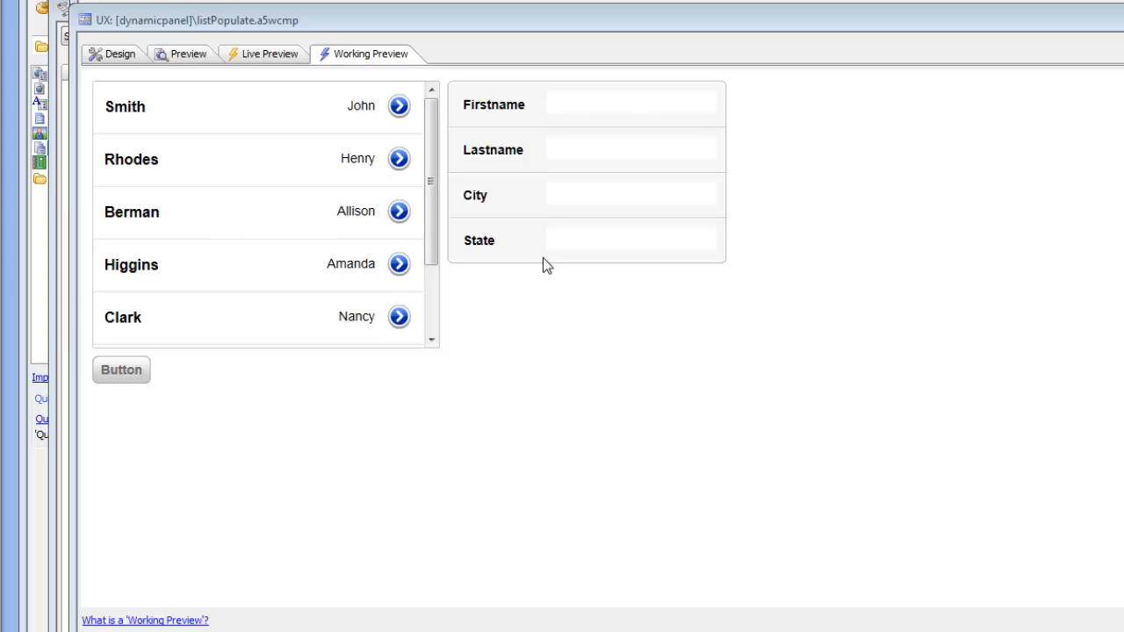
mouse_move(8, 281)
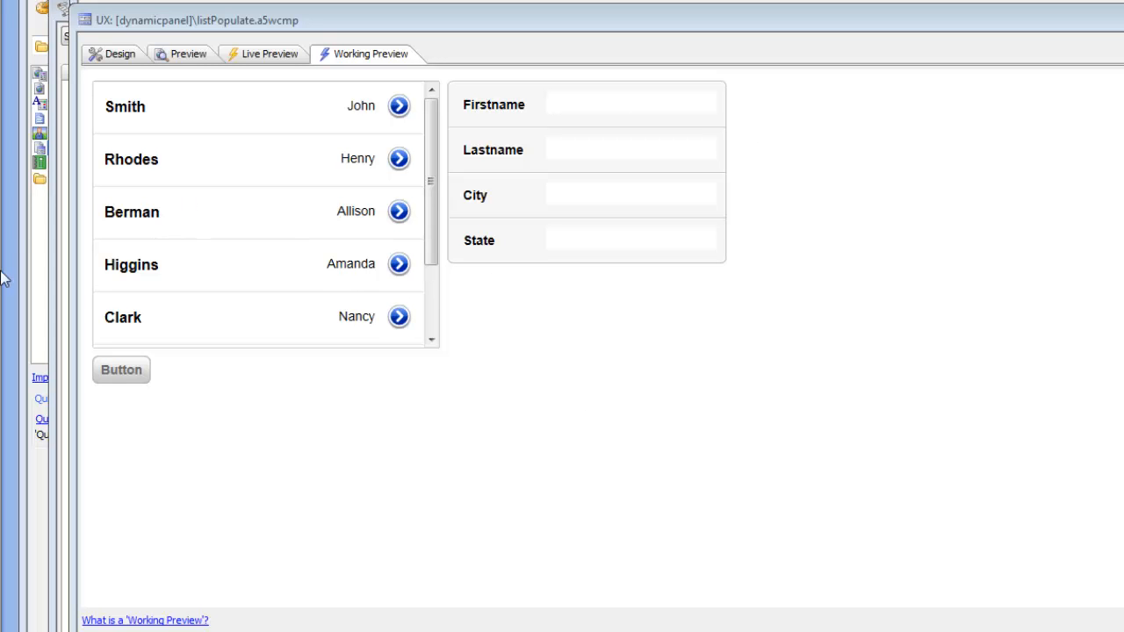
click(144, 211)
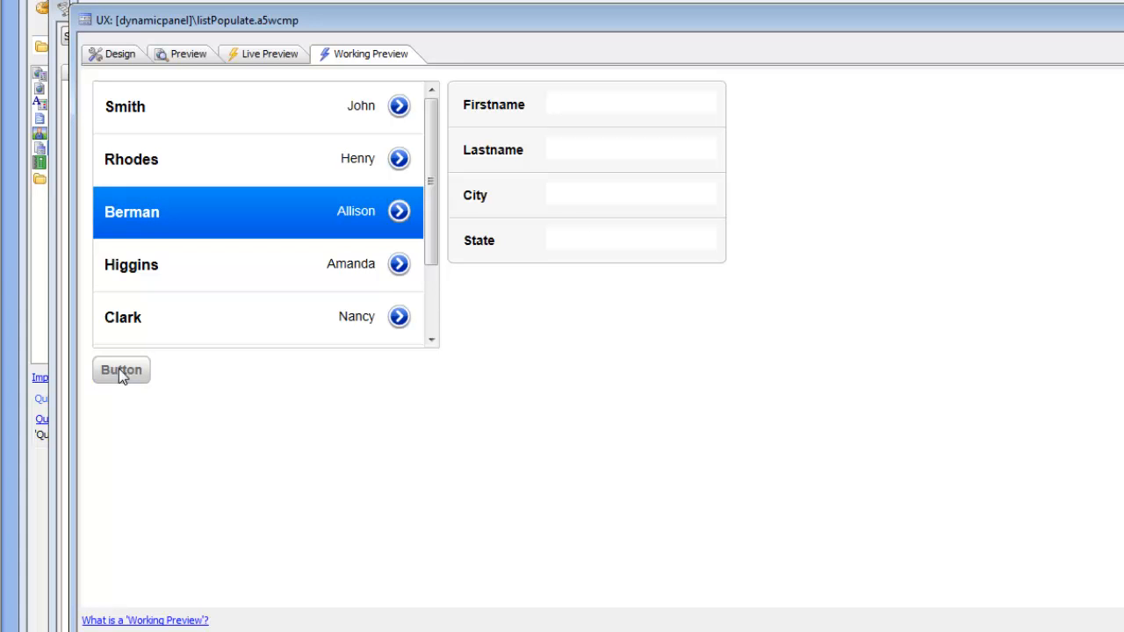
click(123, 369)
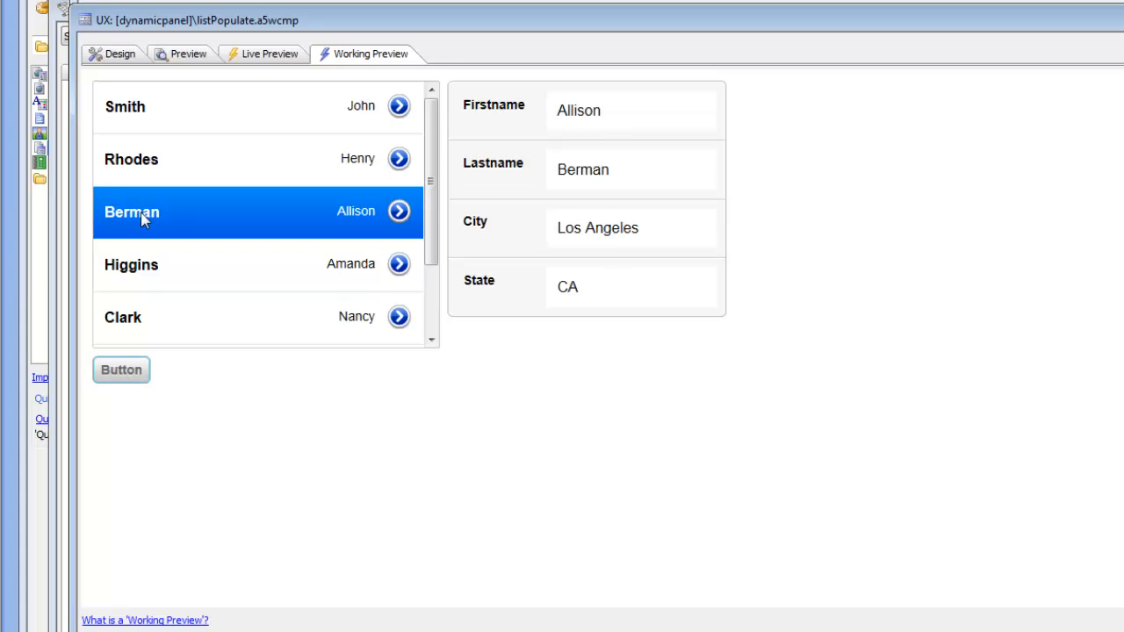
mouse_move(183, 238)
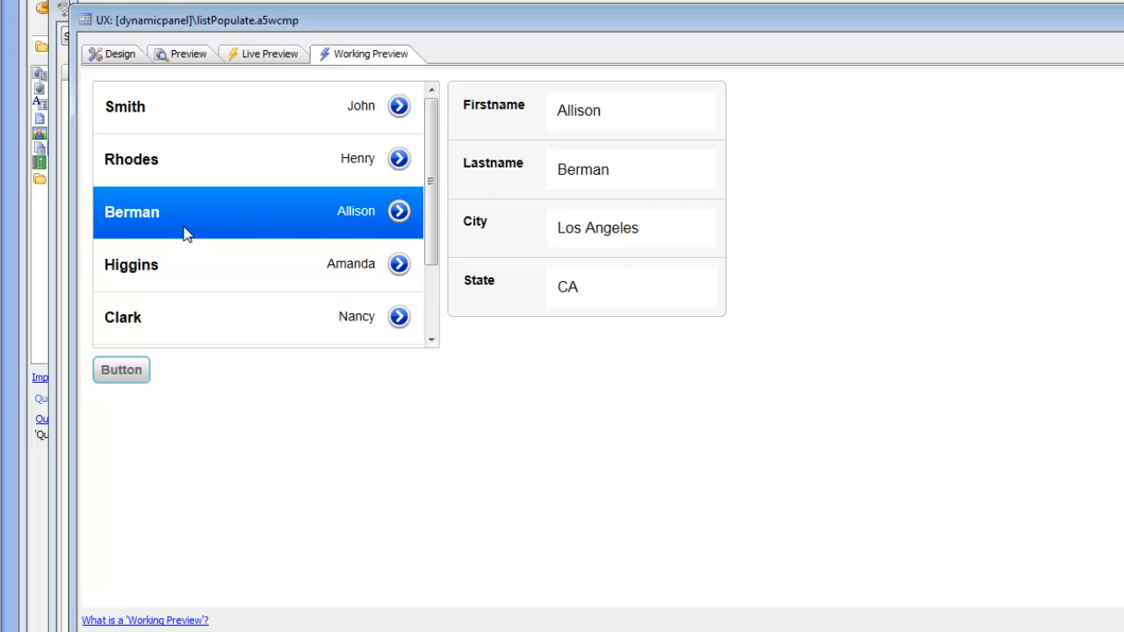
mouse_move(258, 244)
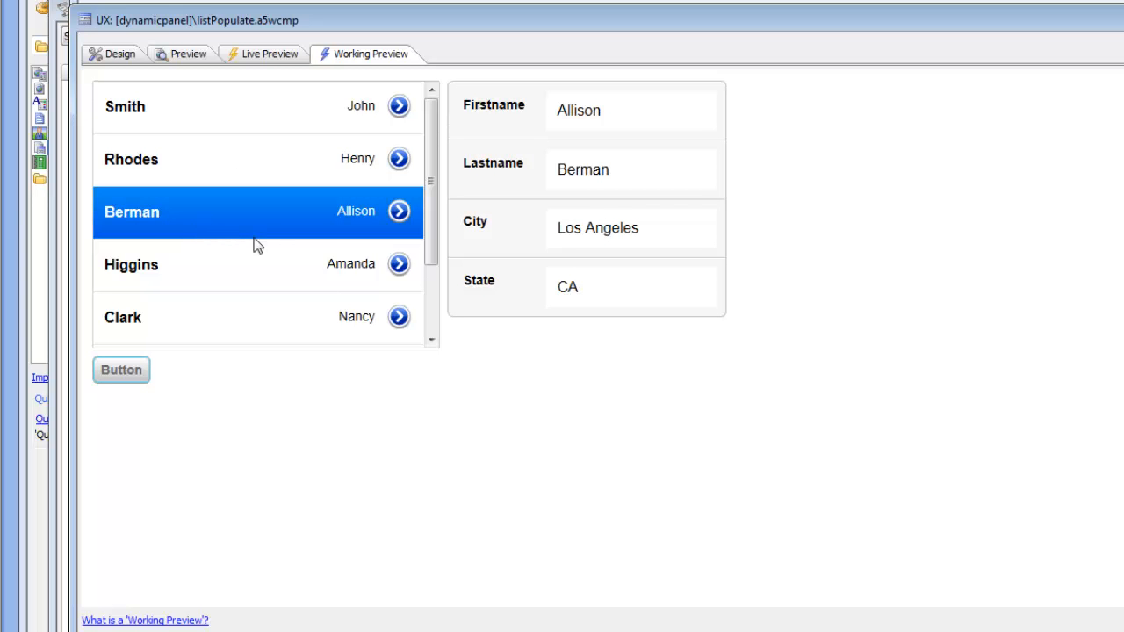
mouse_move(399, 211)
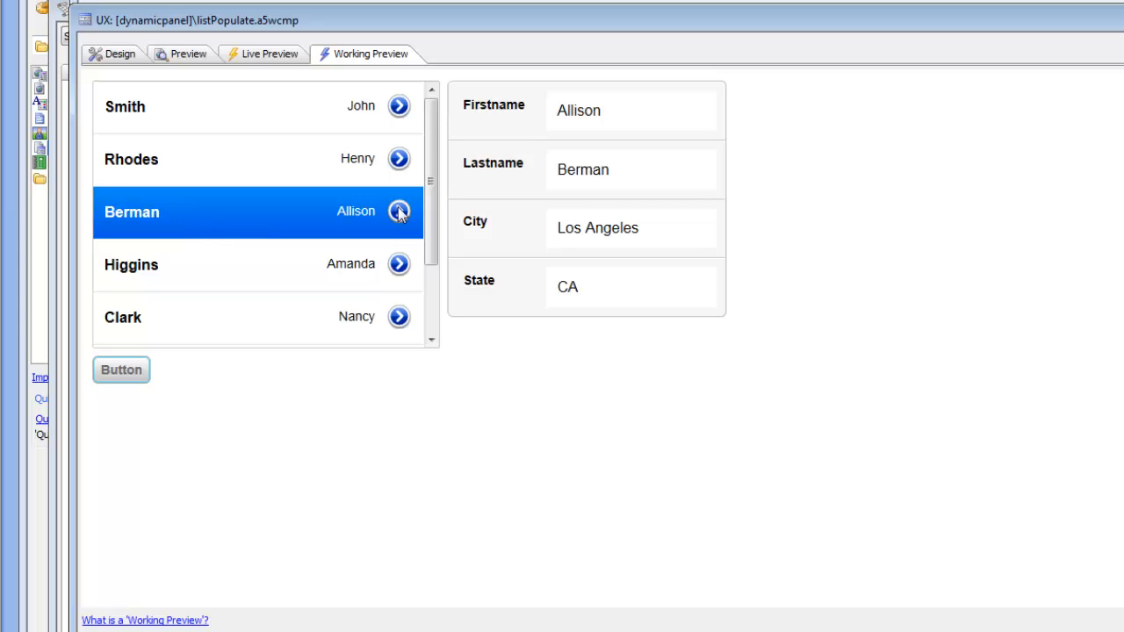
click(114, 53)
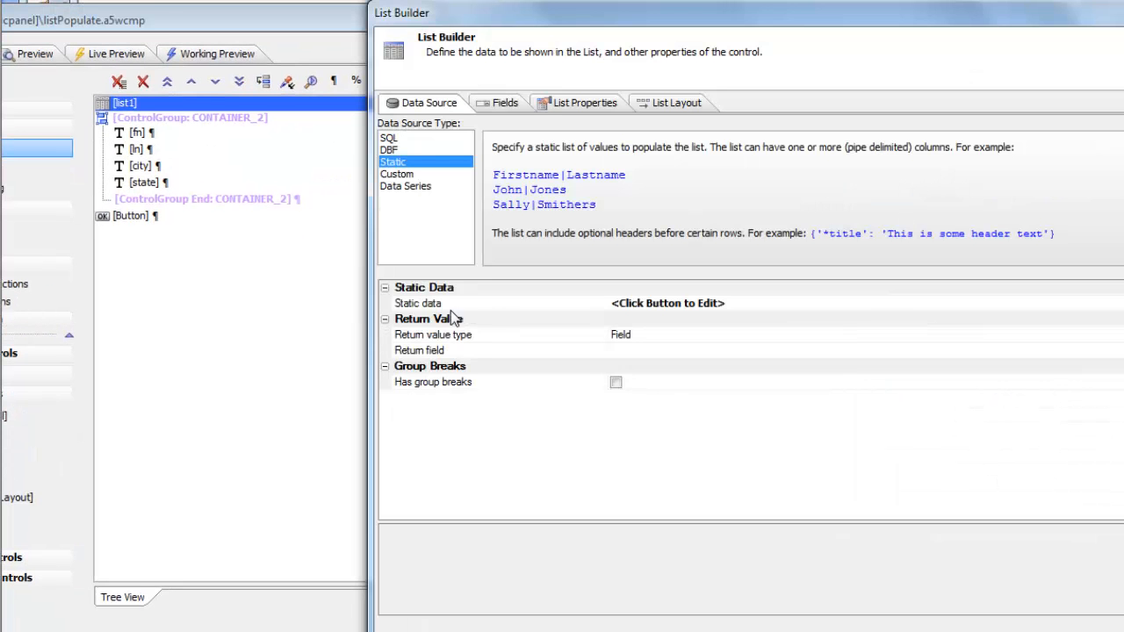
click(669, 302)
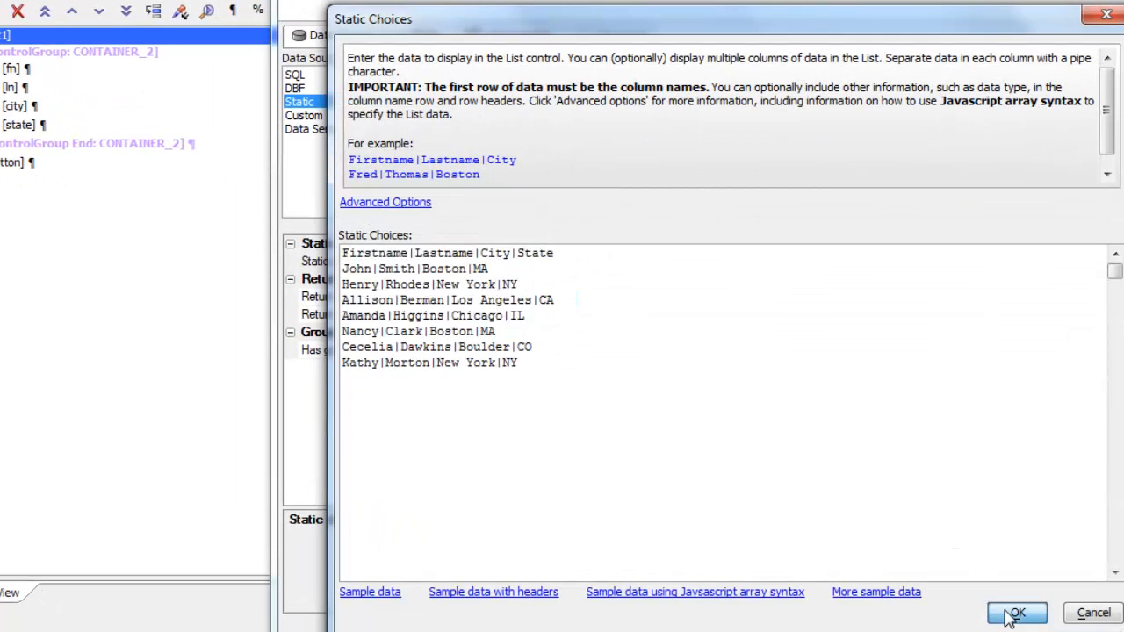
click(1017, 613)
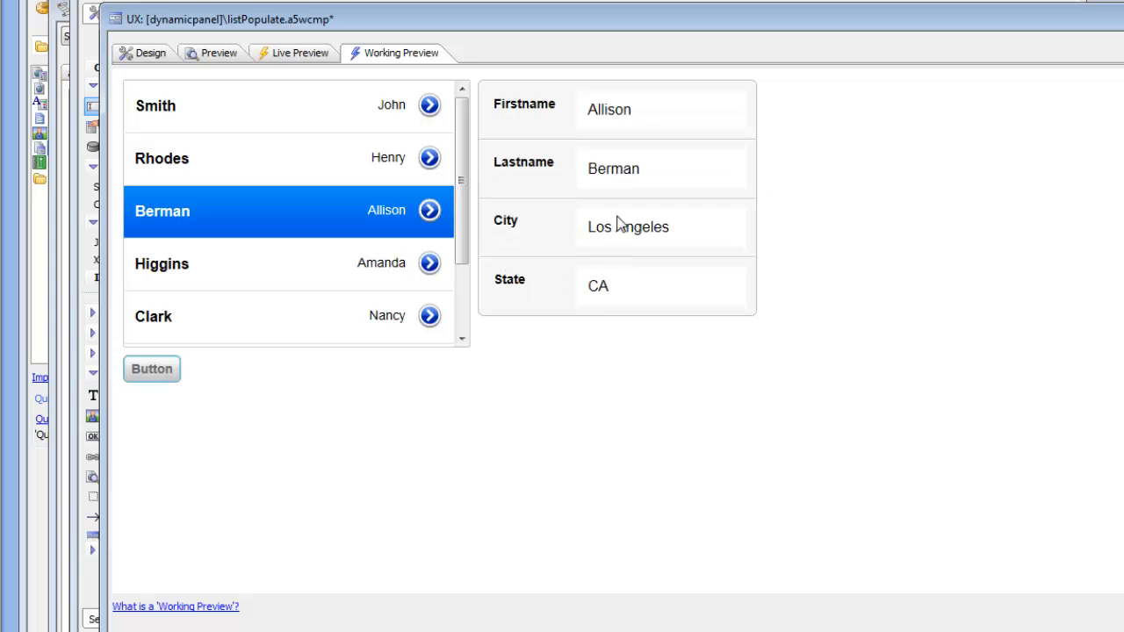
mouse_move(873, 367)
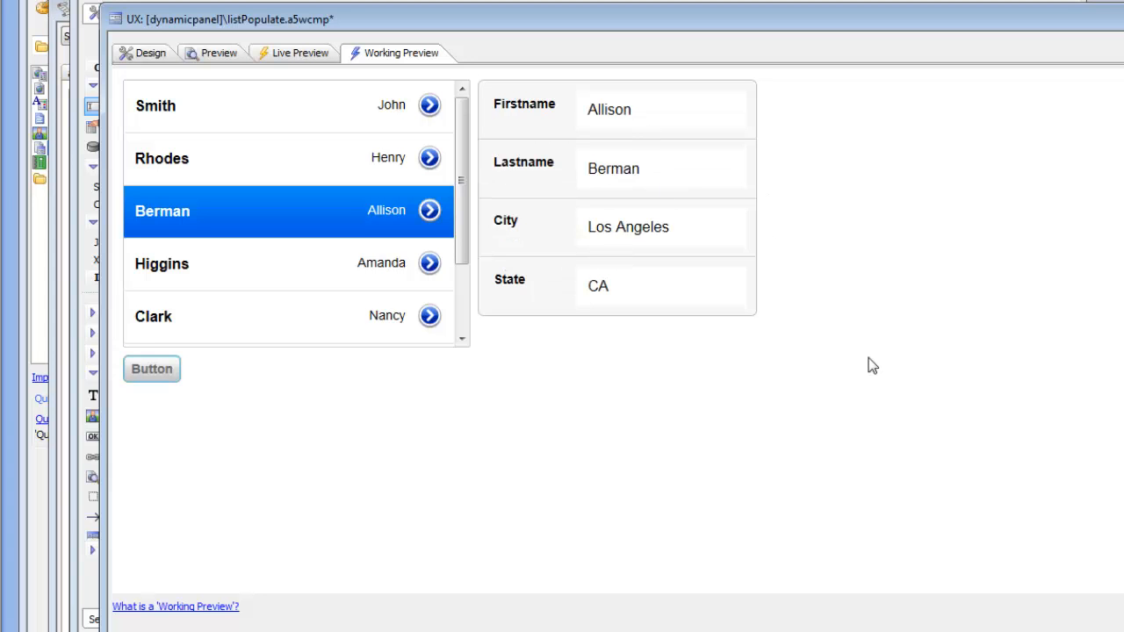
mouse_move(562, 151)
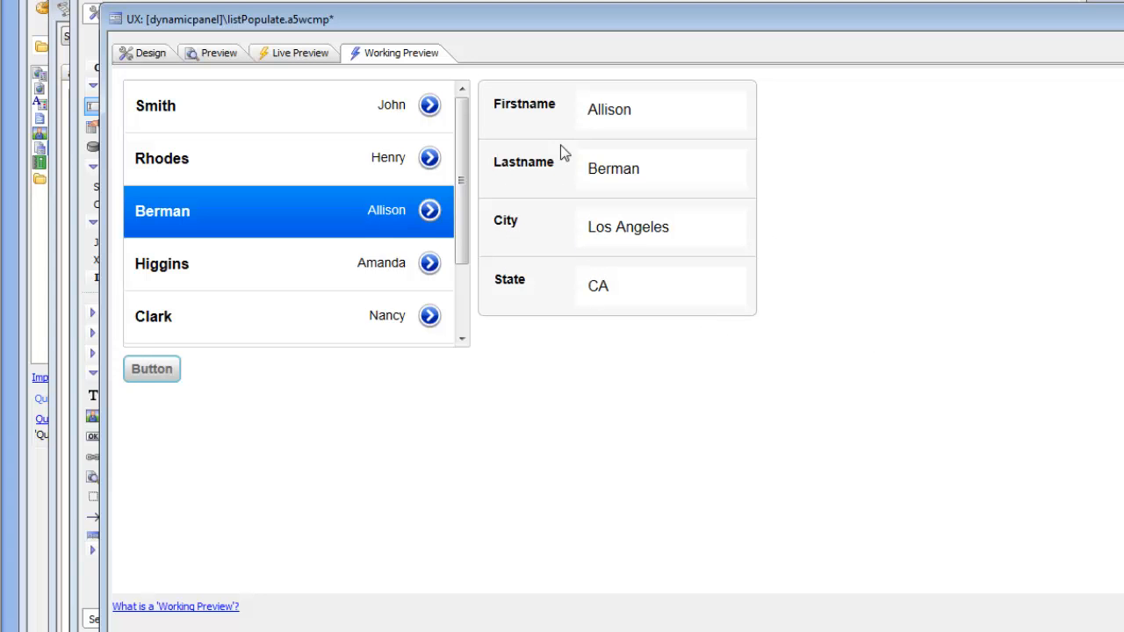
mouse_move(54, 32)
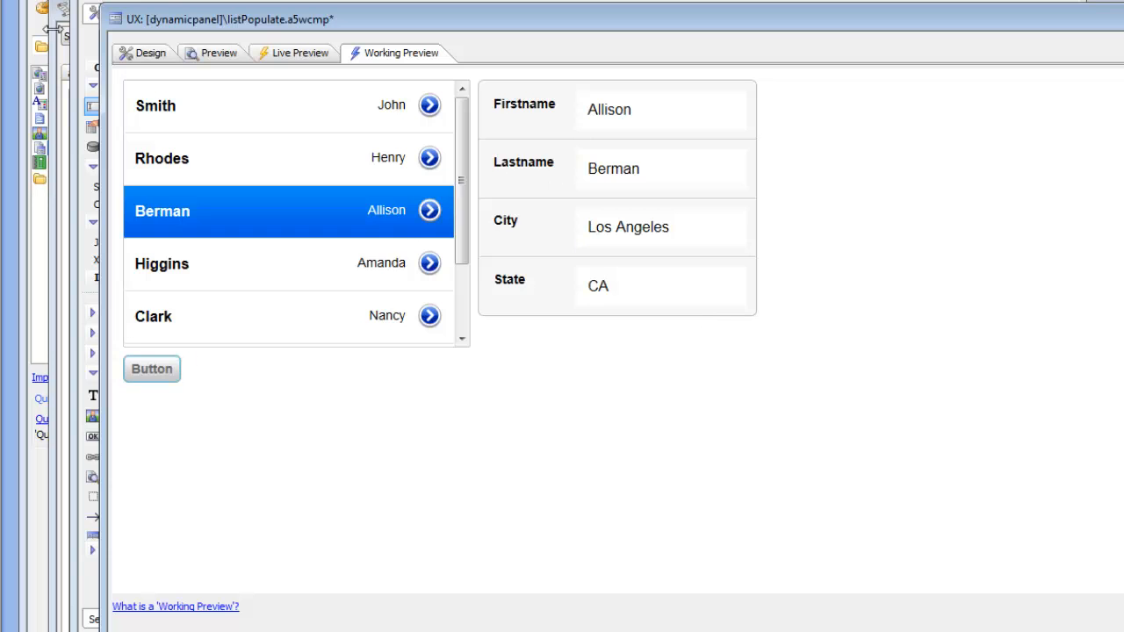
Back in Design, select [Button] and edit its click event's Javascript actions.
click(151, 53)
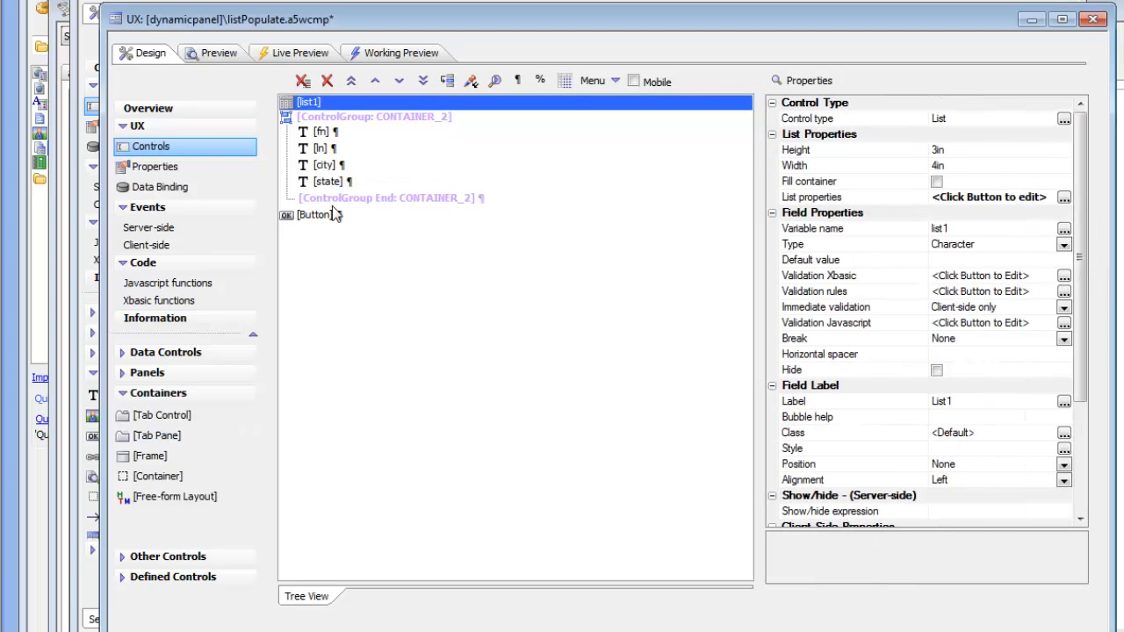
click(315, 214)
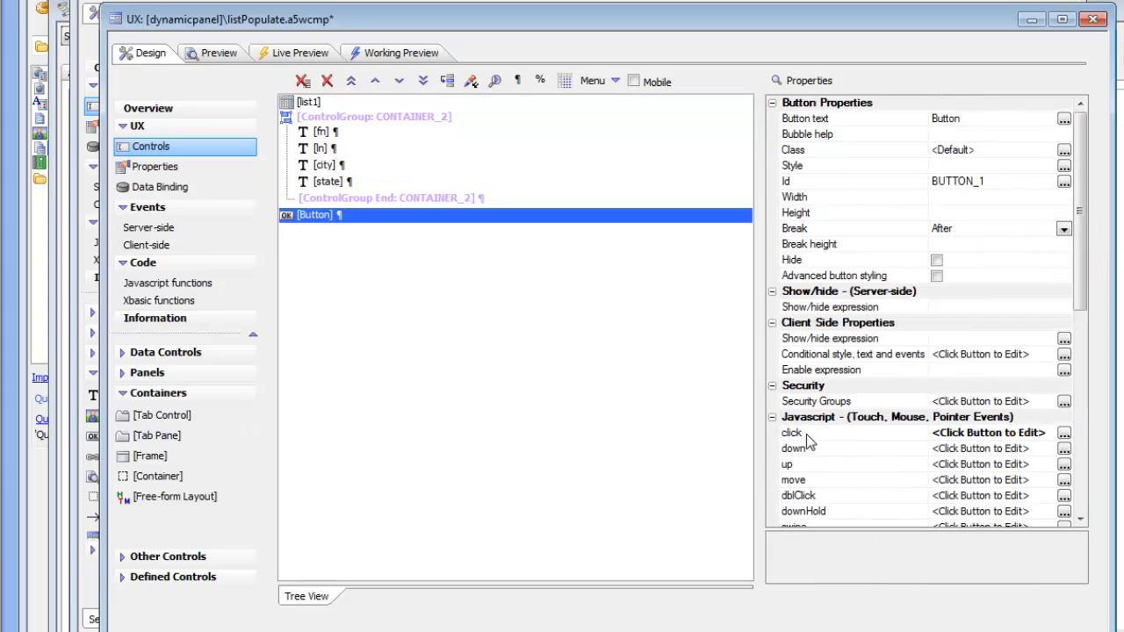
click(1059, 432)
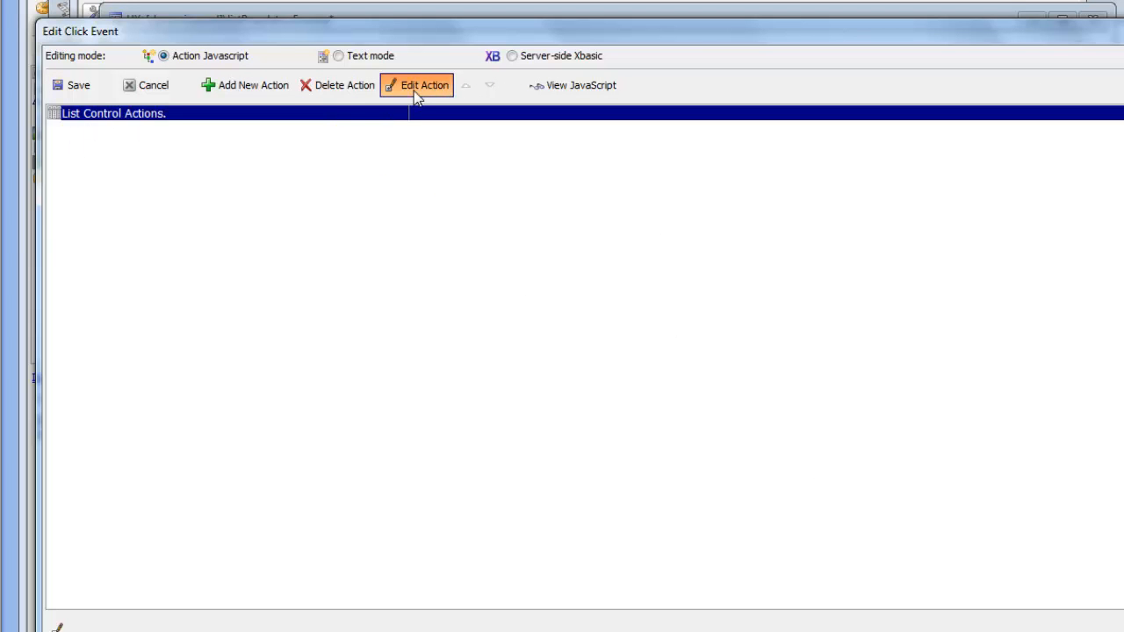
Edit the List Control Actions action and browse Action name choices, keeping 'Populate controls with data from current row in List'.
click(425, 84)
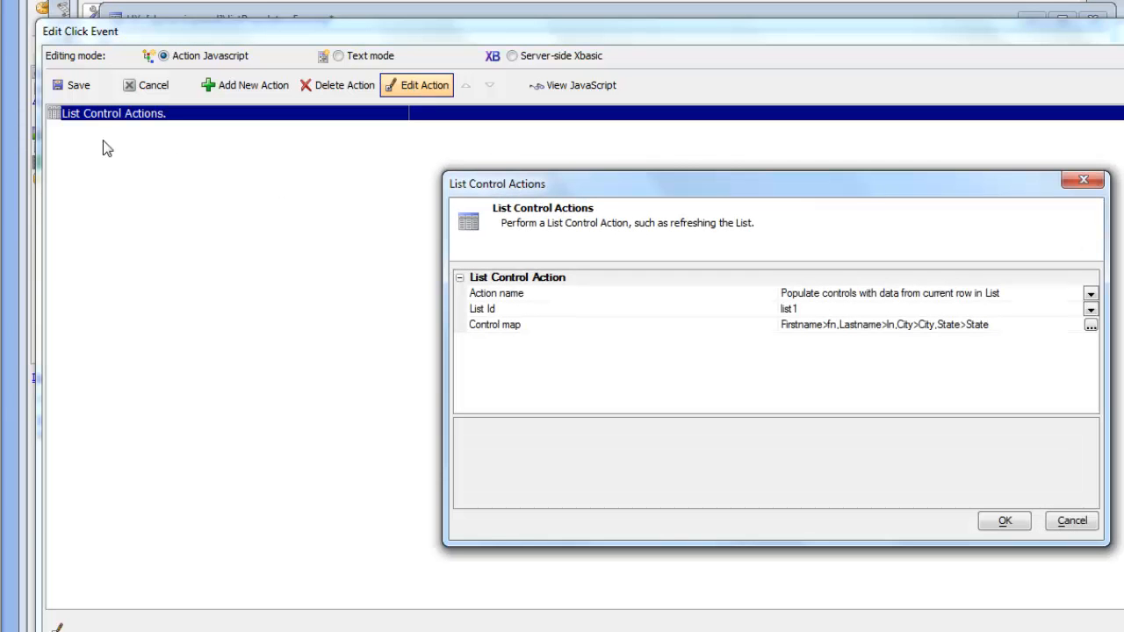
mouse_move(101, 129)
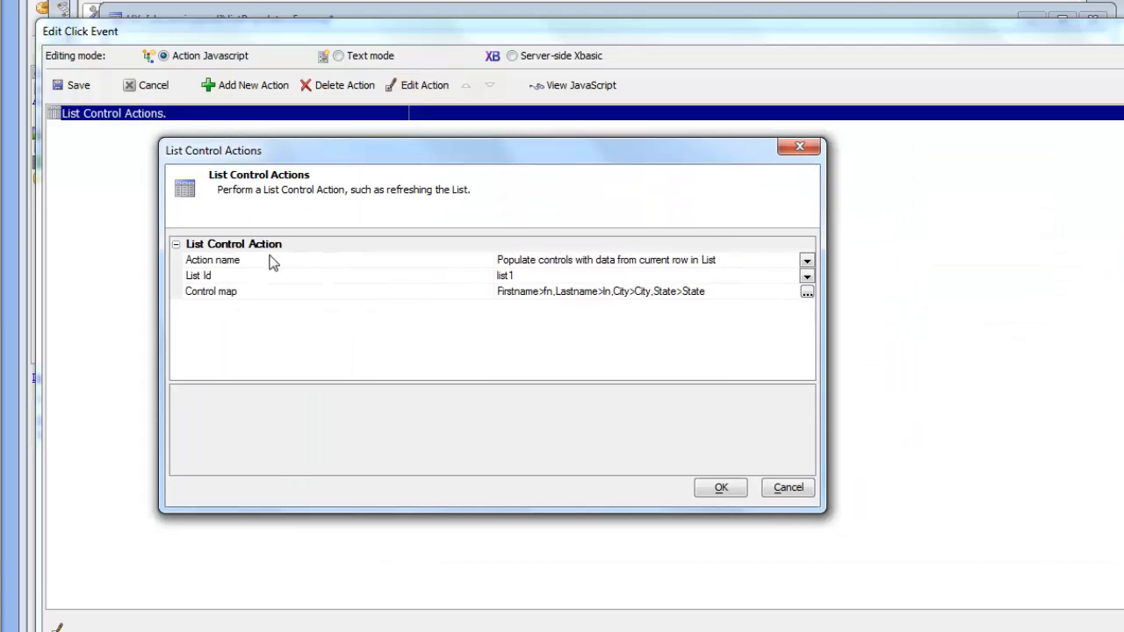
click(211, 259)
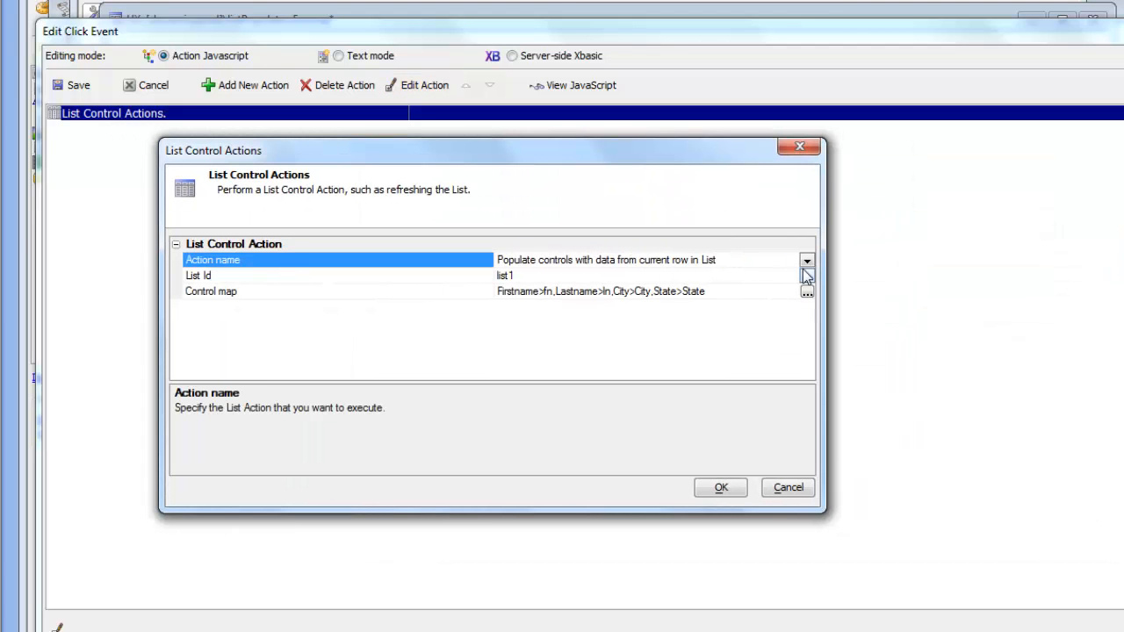
click(804, 260)
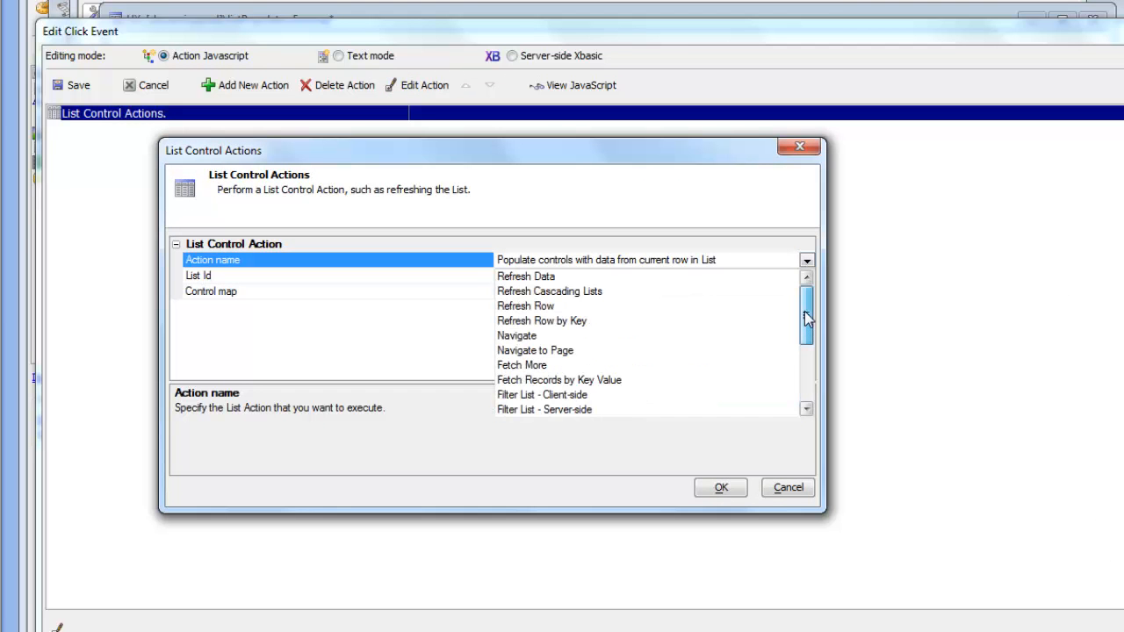
scroll(down, 3)
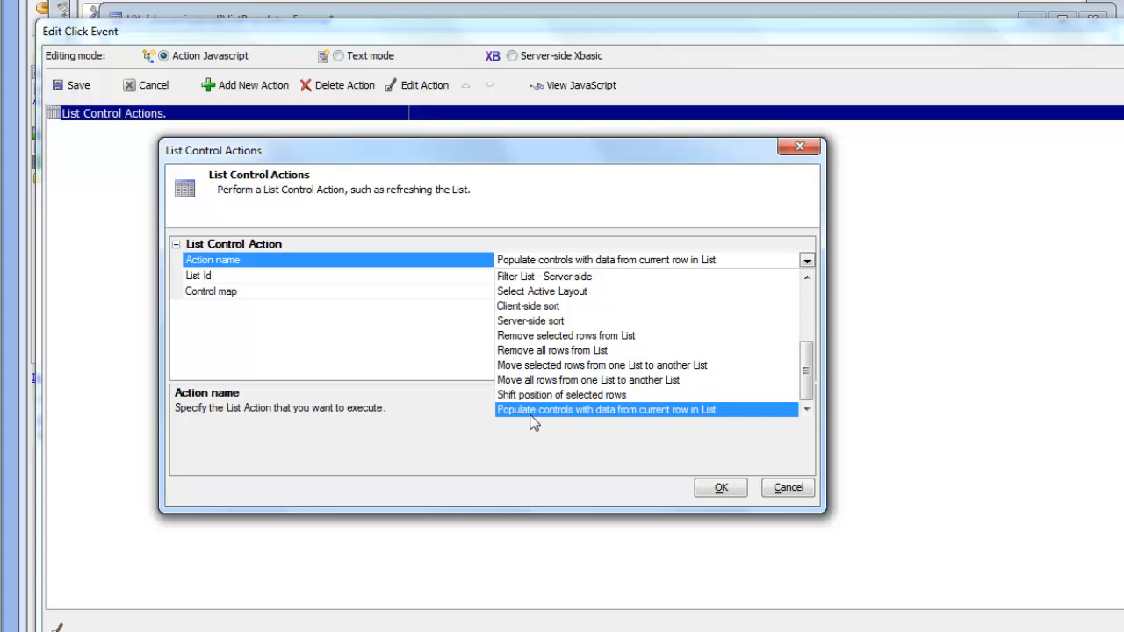
mouse_move(597, 421)
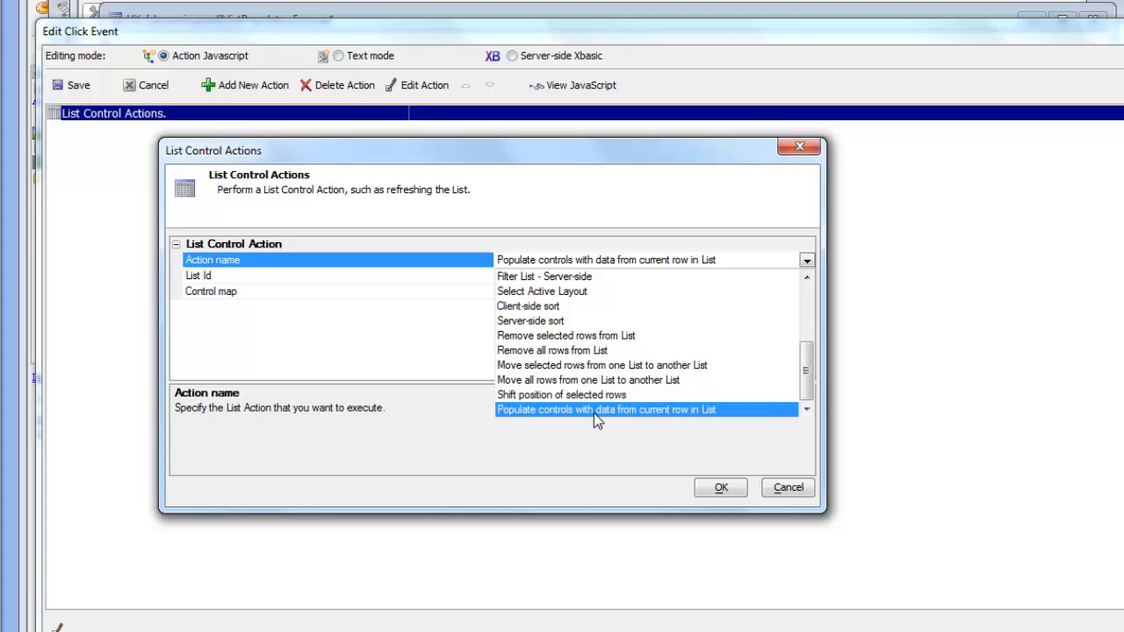
mouse_move(719, 441)
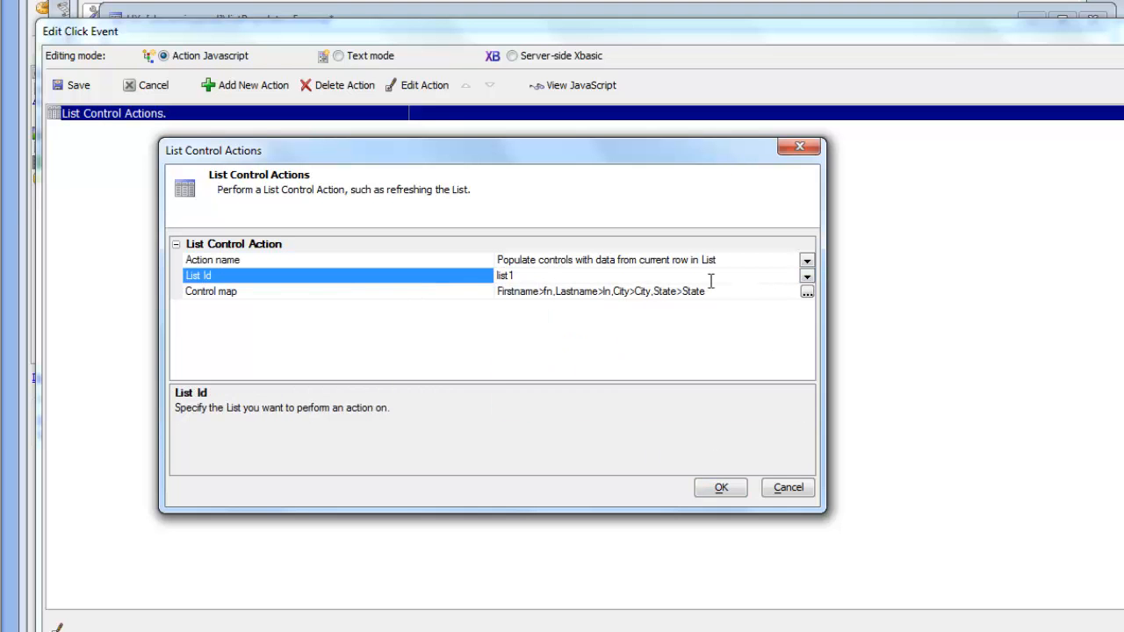
mouse_move(520, 274)
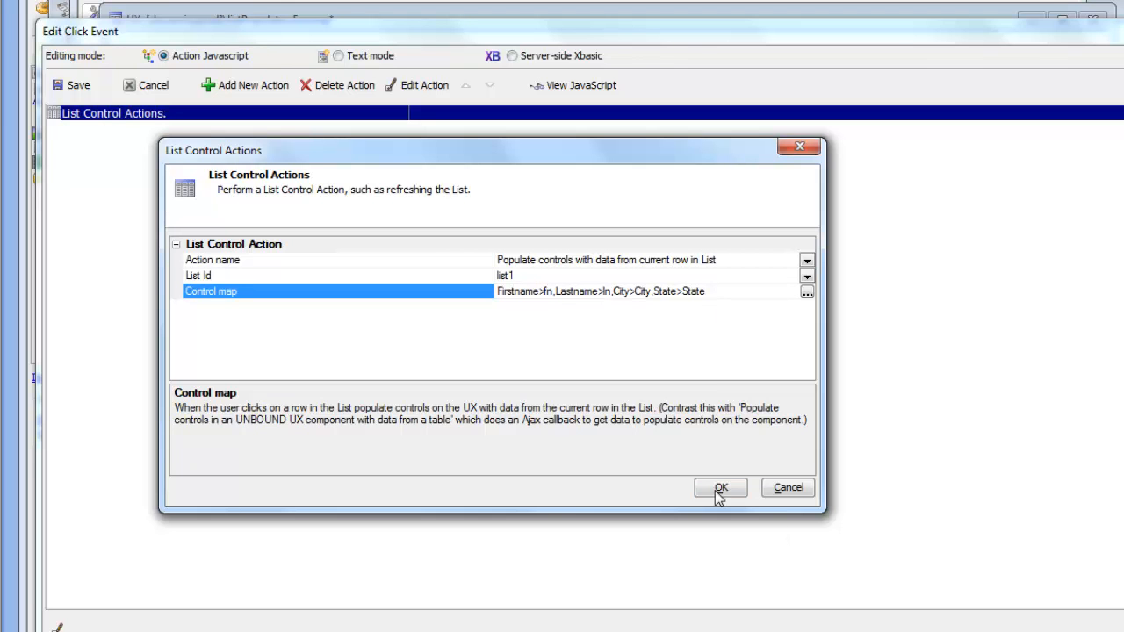
Accept the list control action, save the click event, and review the fn and ln controls.
click(720, 488)
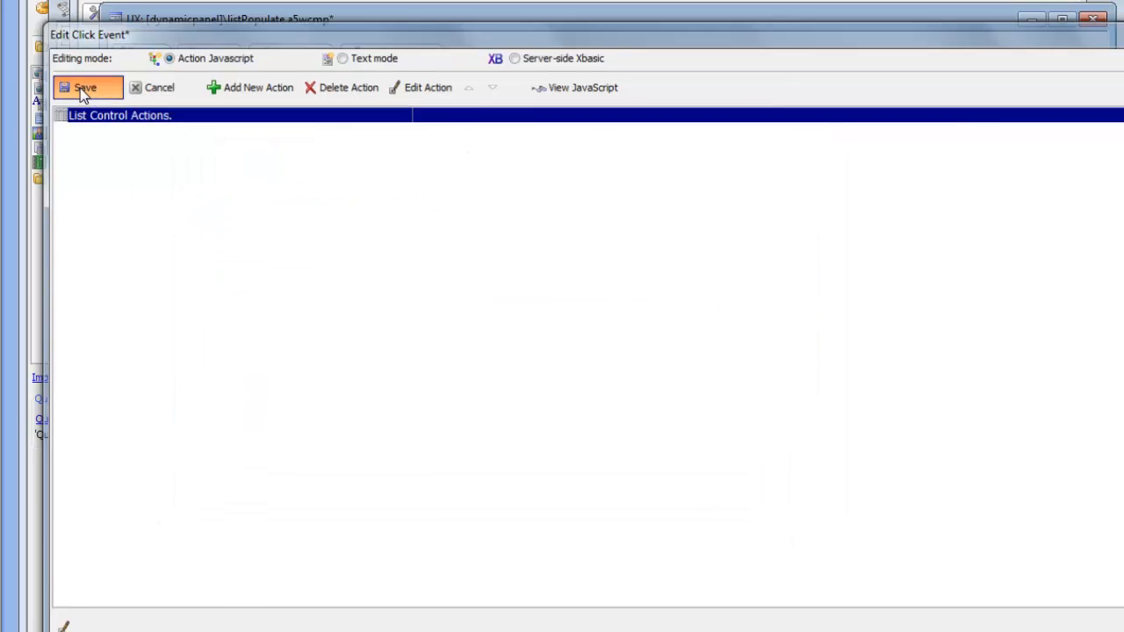
click(84, 88)
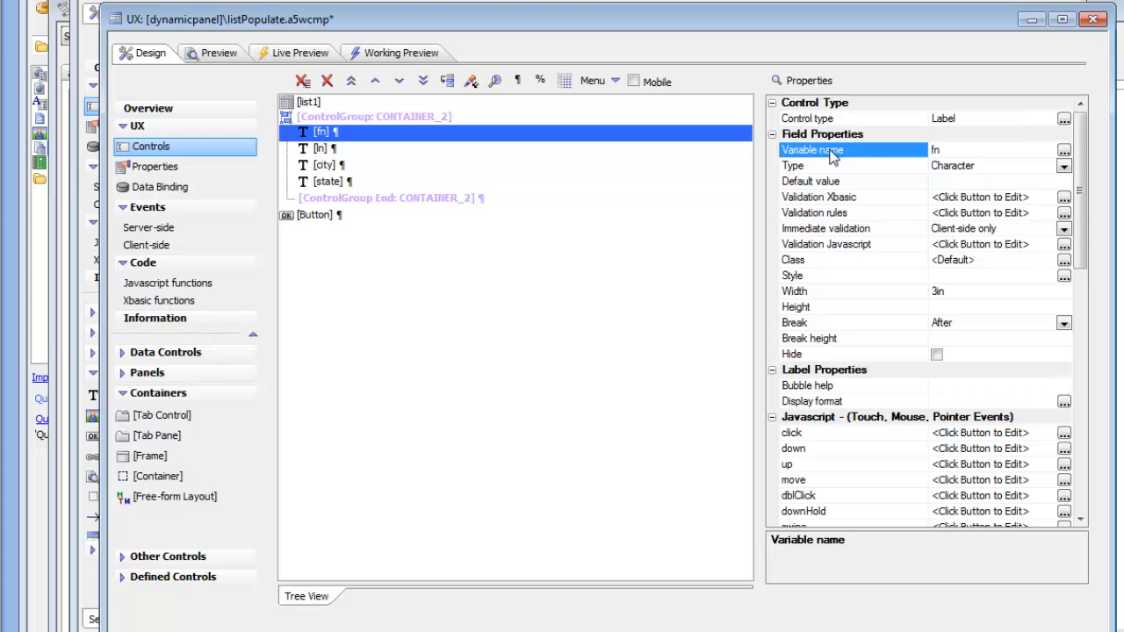
click(320, 147)
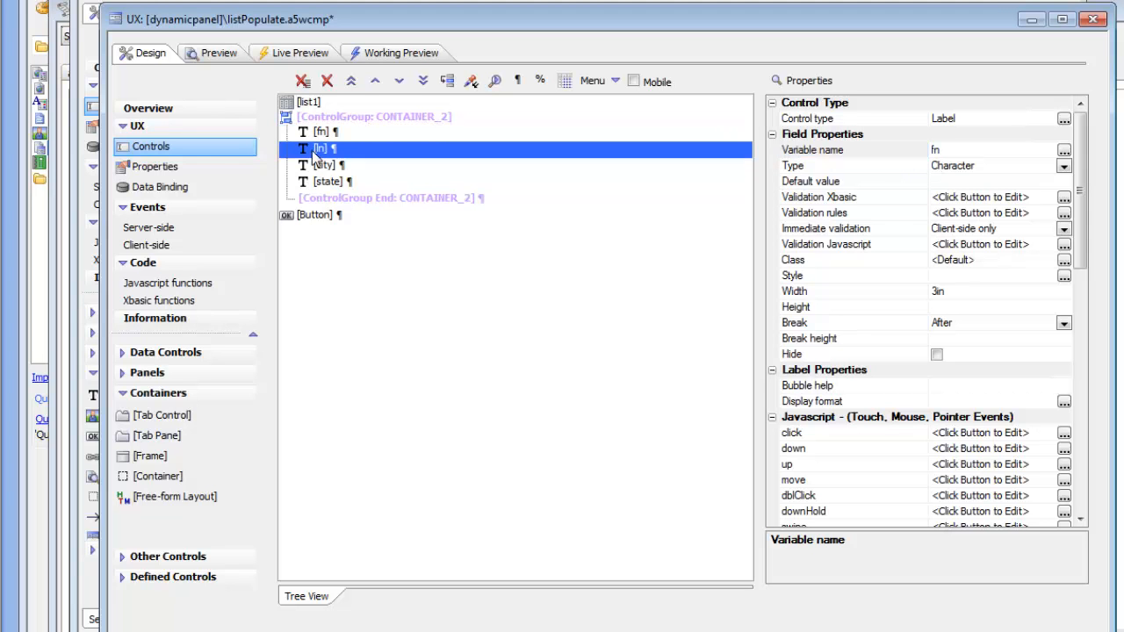
click(323, 165)
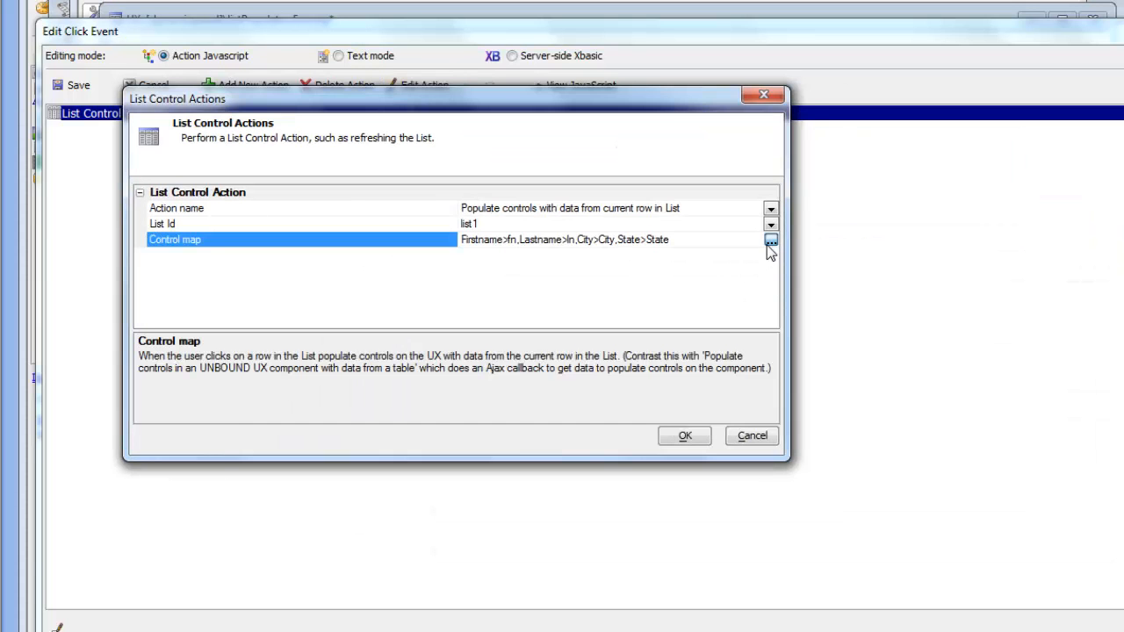
Inspect the Control map, viewing Firstname's target-control choices fn, ln, city, state.
click(769, 238)
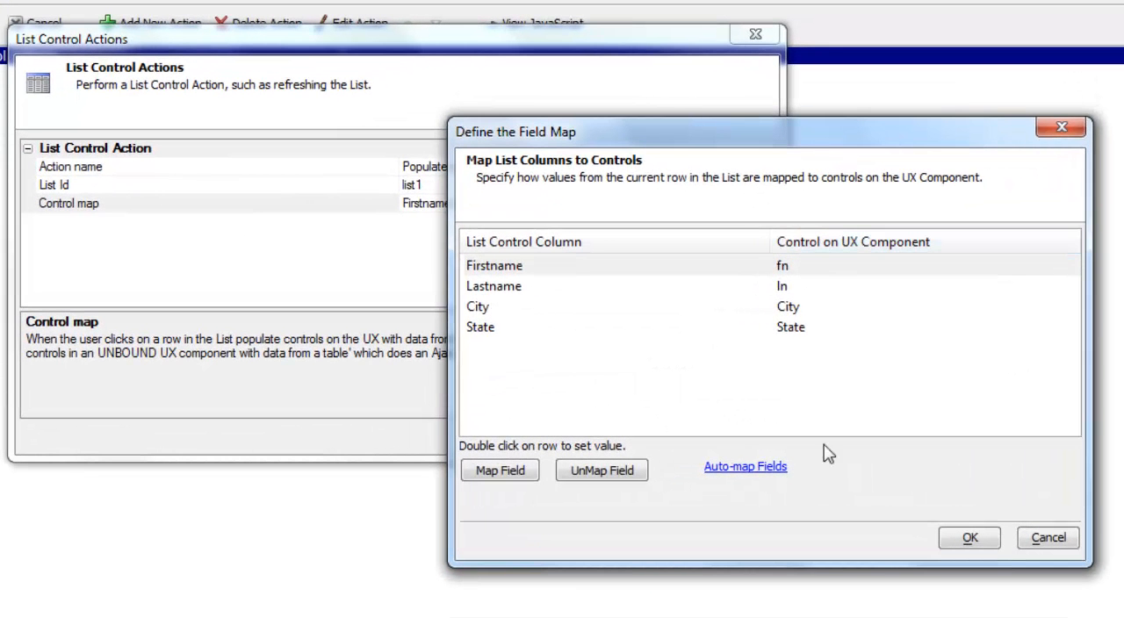
mouse_move(520, 278)
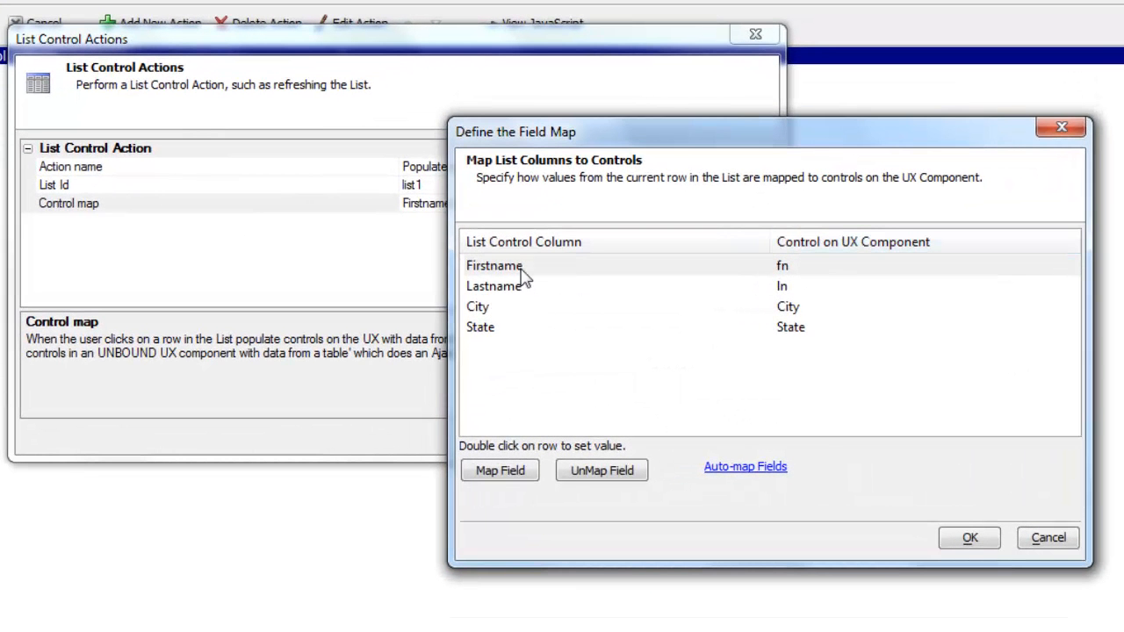
mouse_move(503, 279)
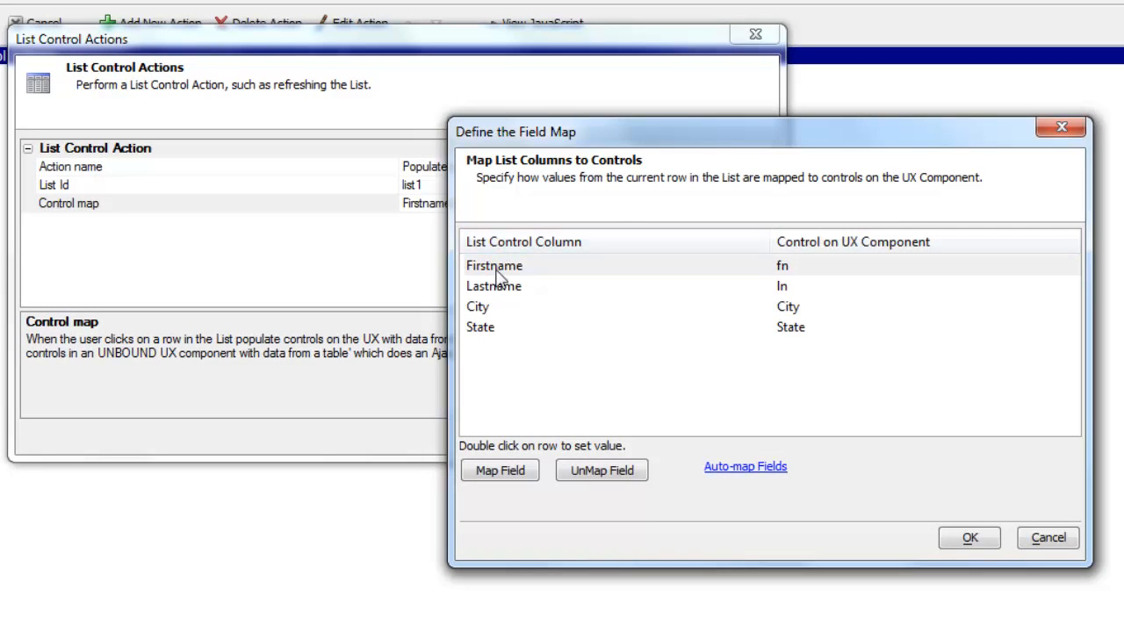
double_click(495, 266)
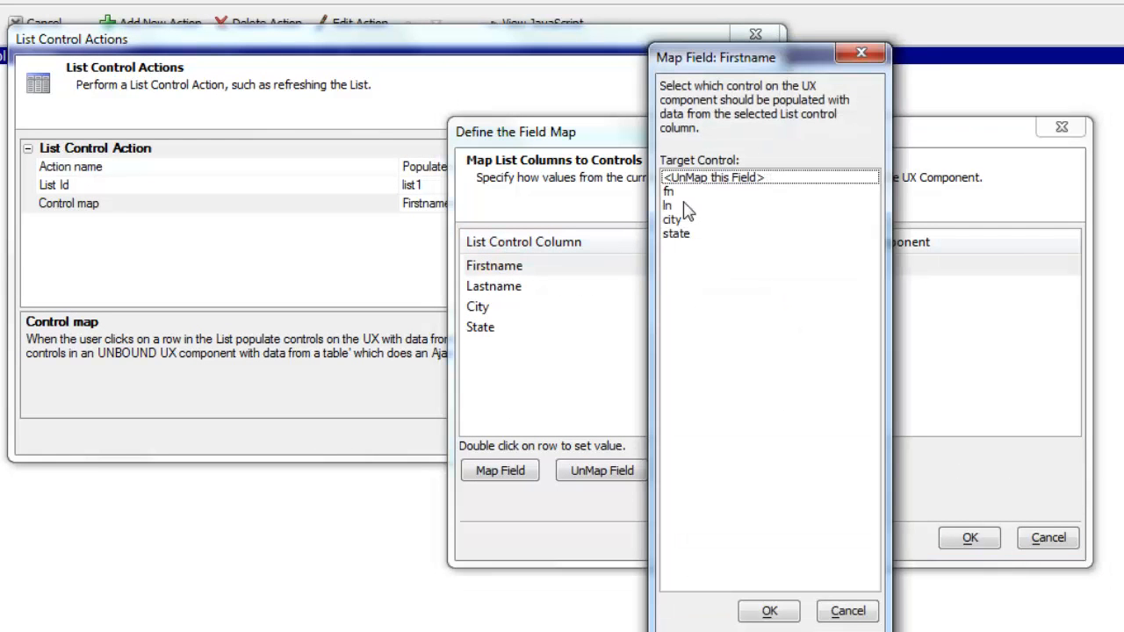
mouse_move(687, 210)
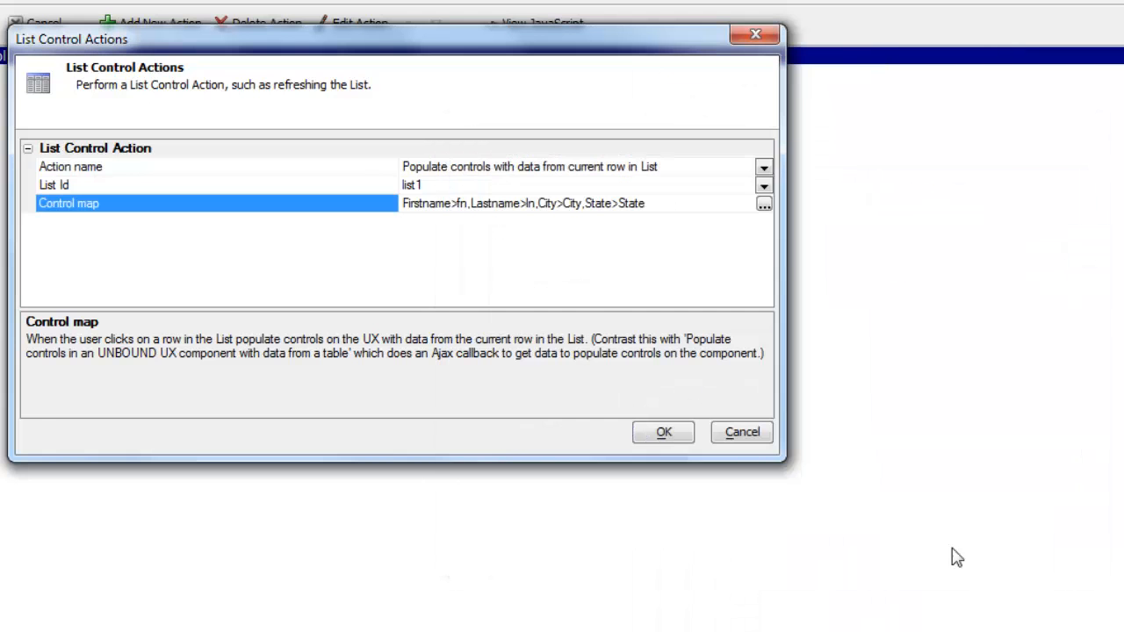
Confirm and save the click event, then test auto-fill on the Higgins row in Working Preview.
click(664, 432)
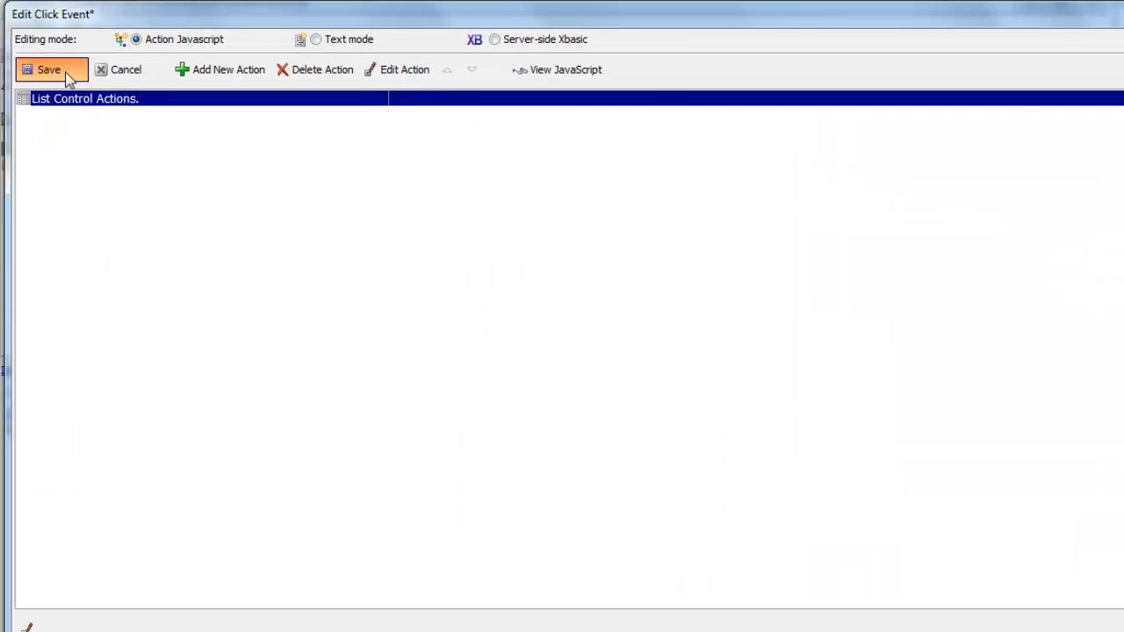
click(49, 66)
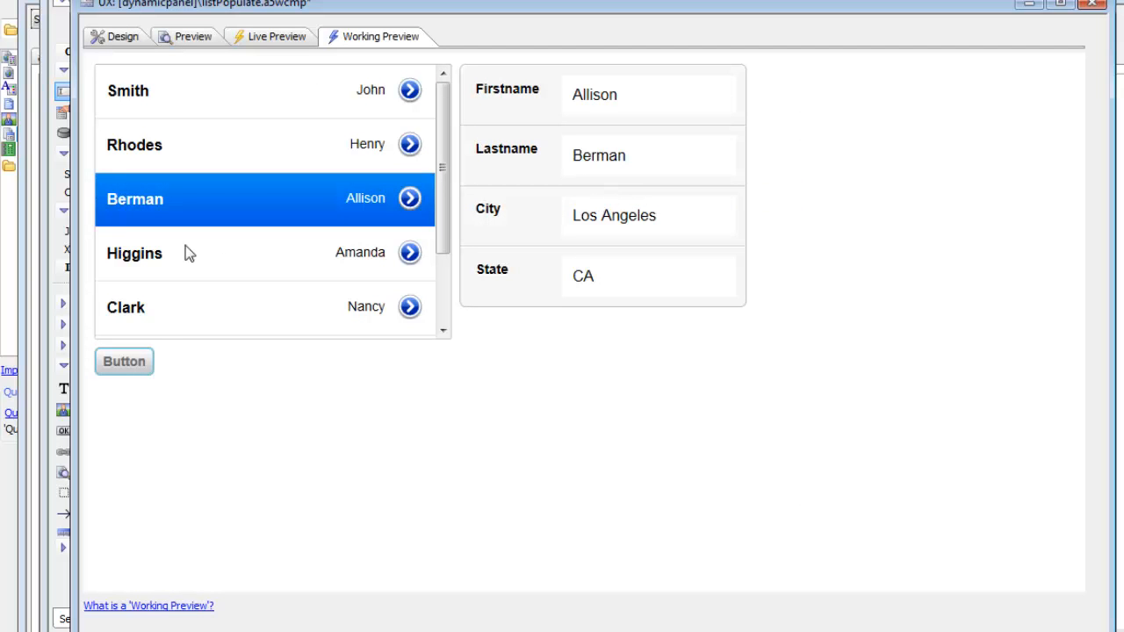
click(134, 253)
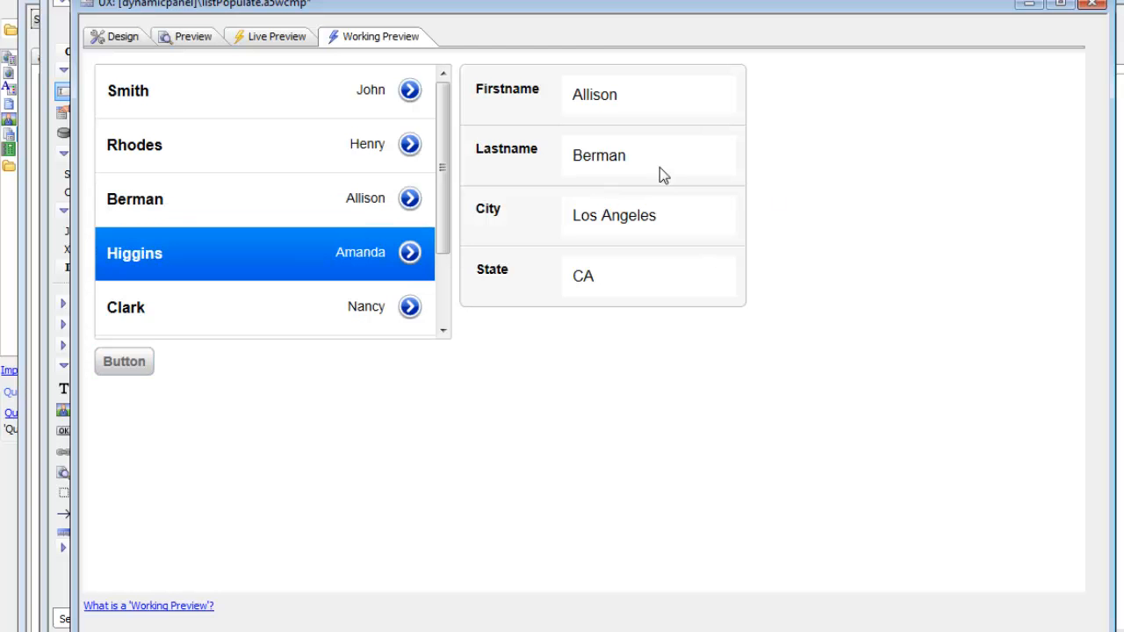
mouse_move(155, 210)
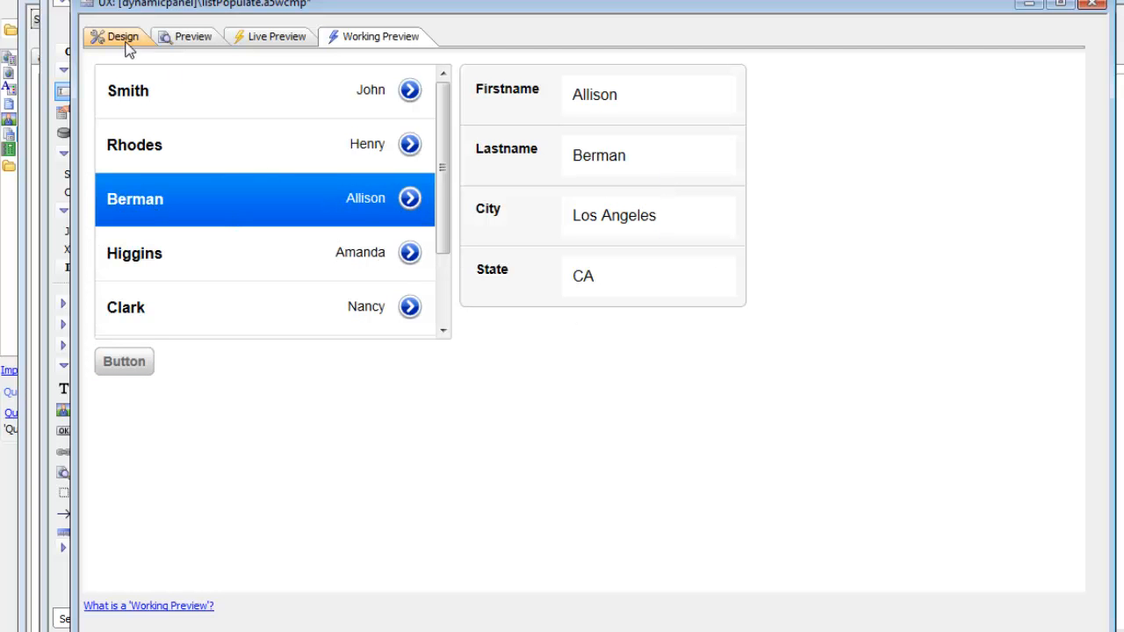
In component Properties, add a new Javascript action named POPULATELIST and dismiss the undefined-code notice.
click(116, 35)
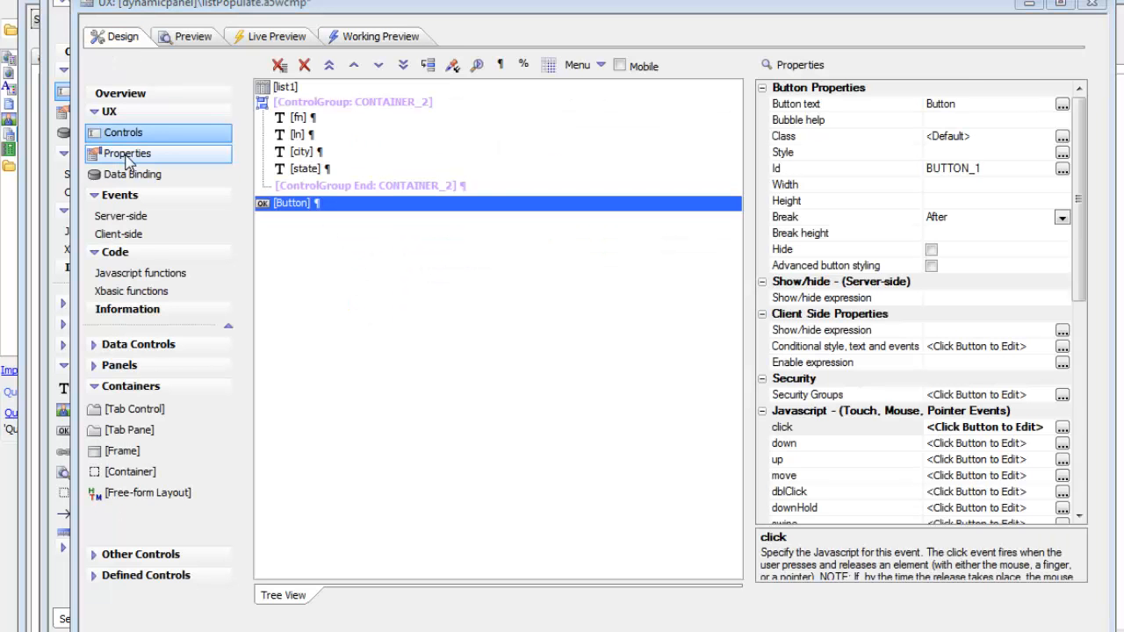
click(127, 155)
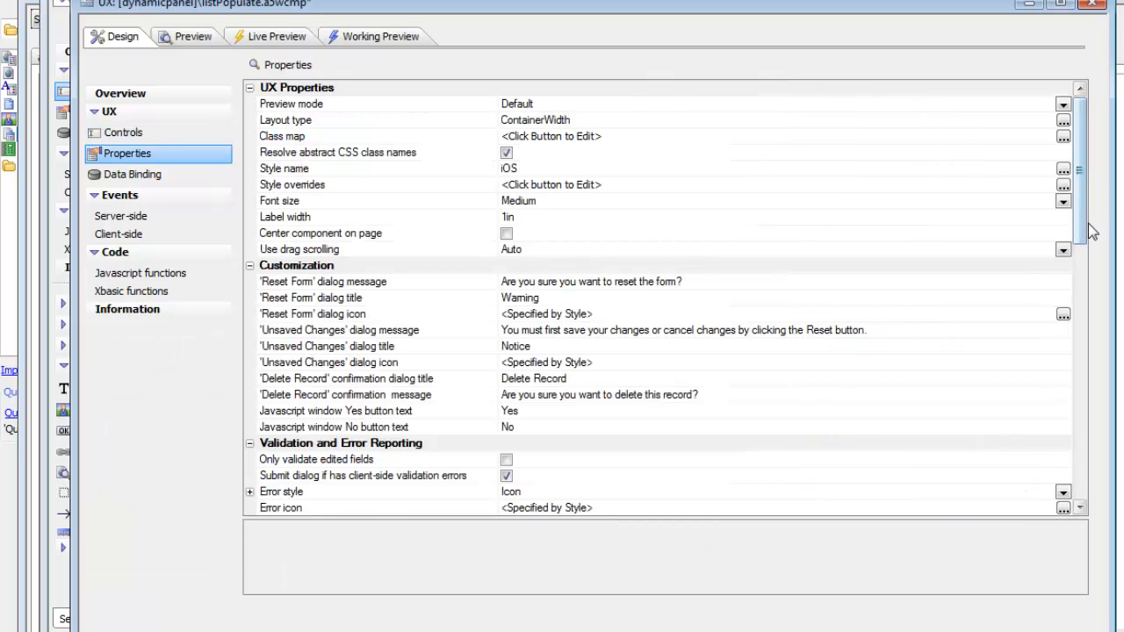
scroll(down, 3)
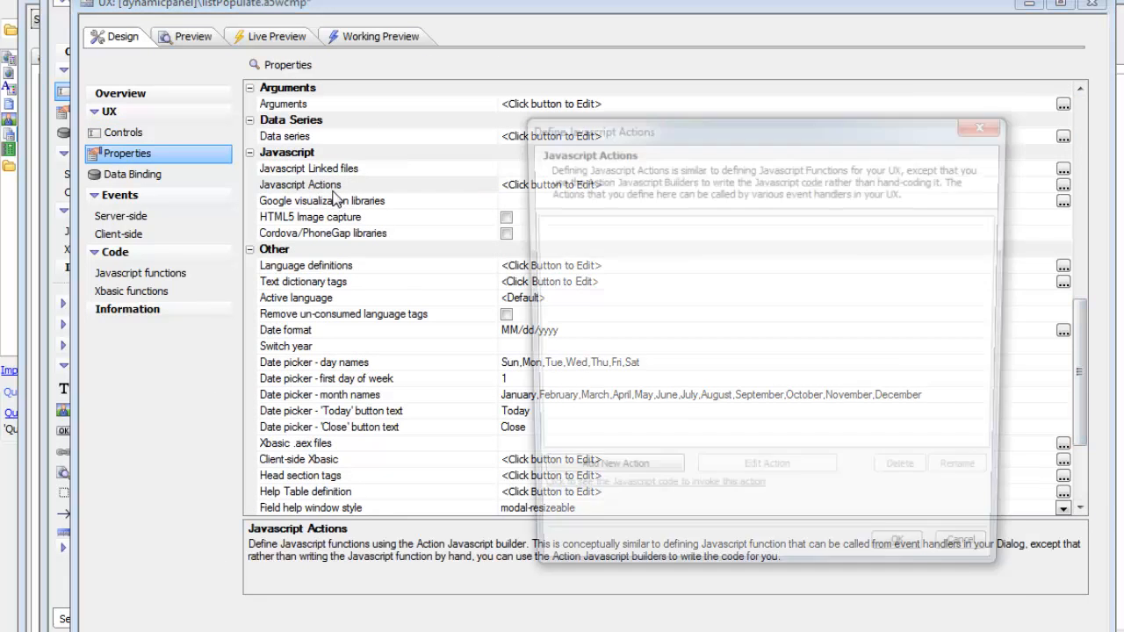
click(636, 462)
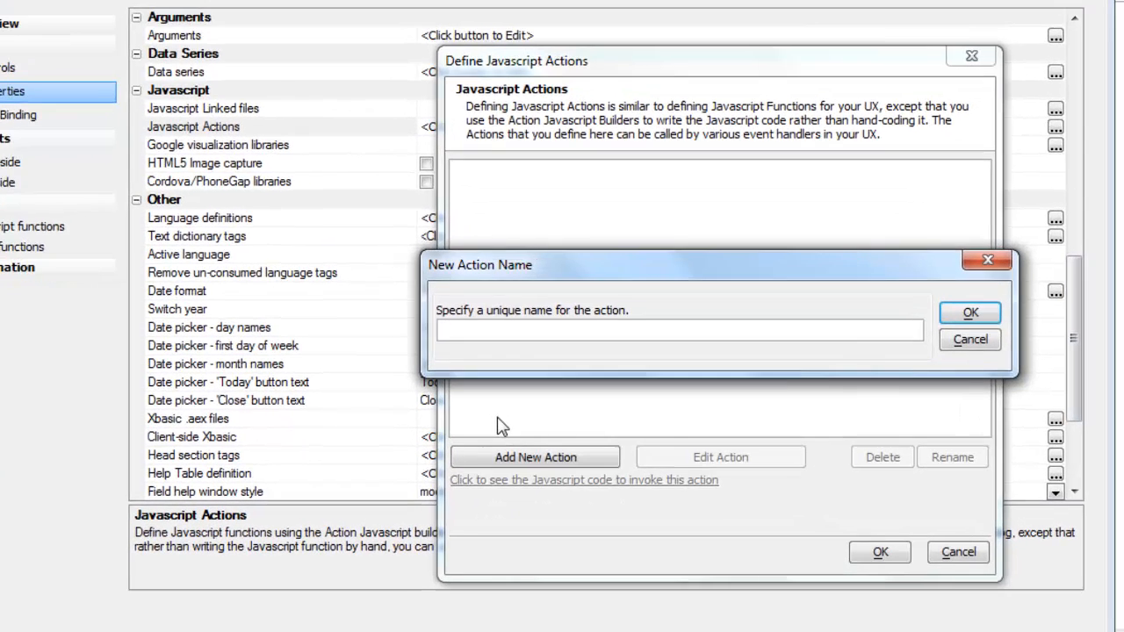
text(POPULATELIST)
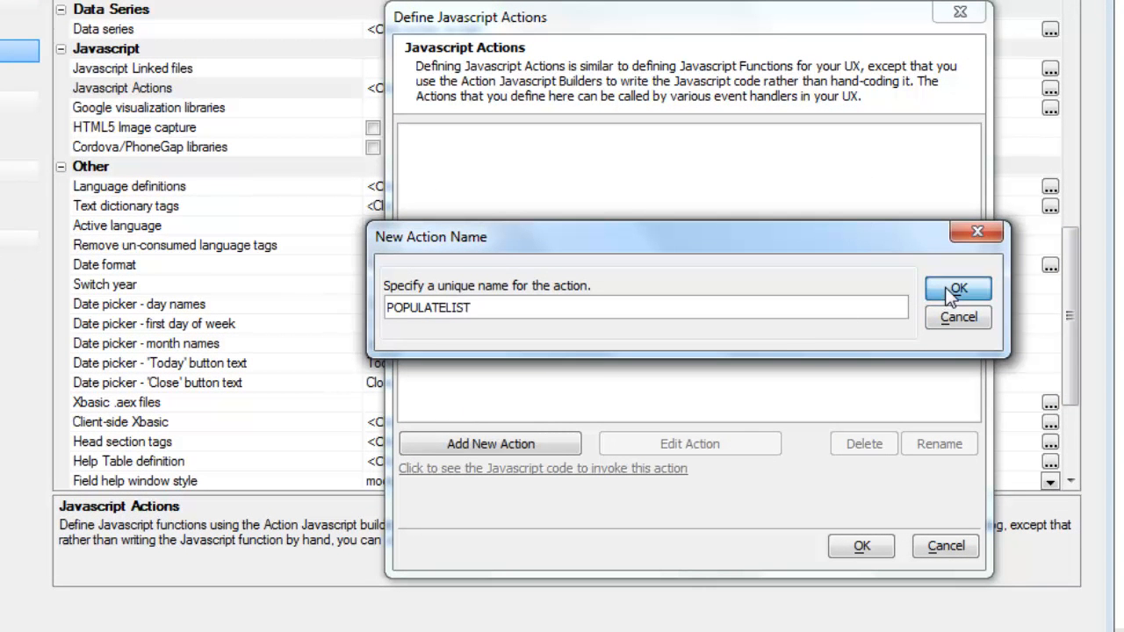
click(959, 288)
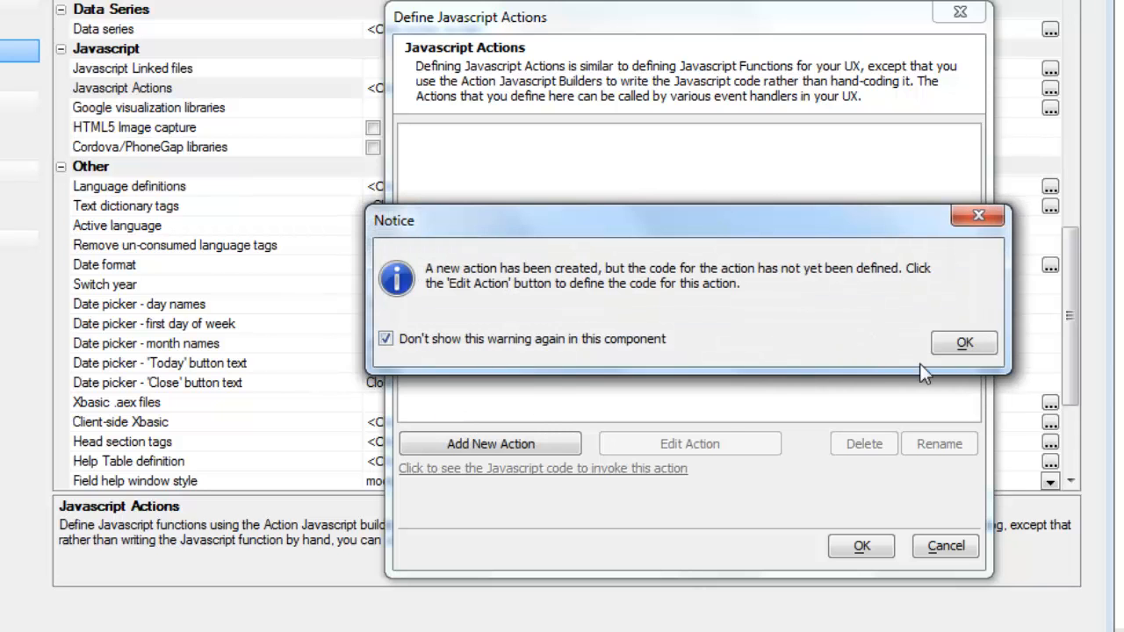
click(963, 341)
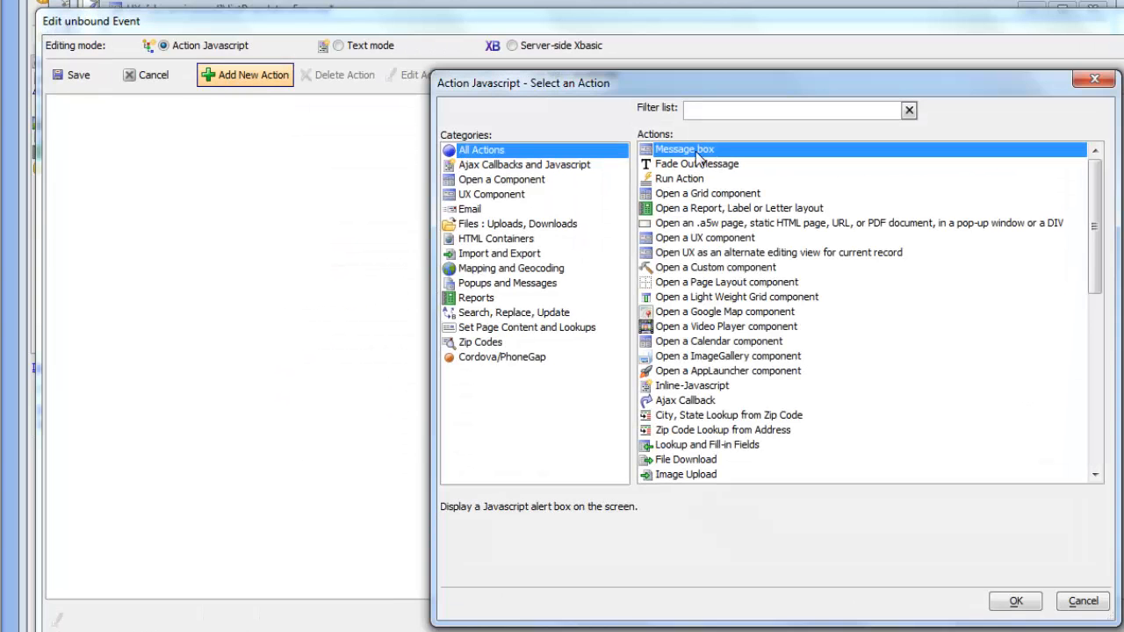
Define POPULATELIST as a UX list control action populating controls from list1's current row.
click(488, 193)
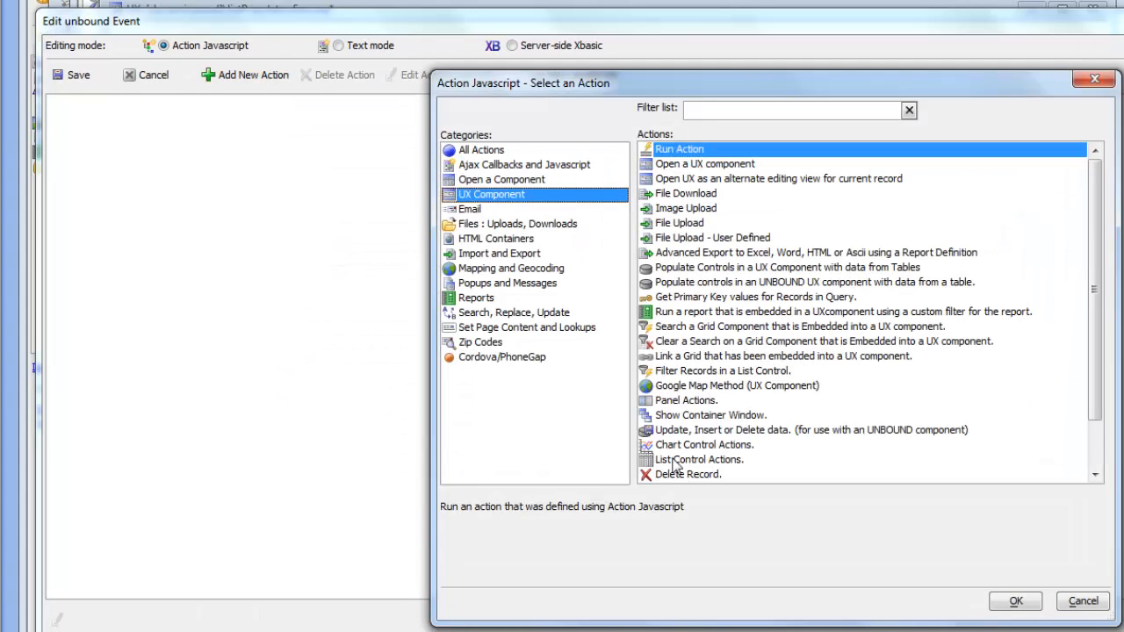
double_click(699, 460)
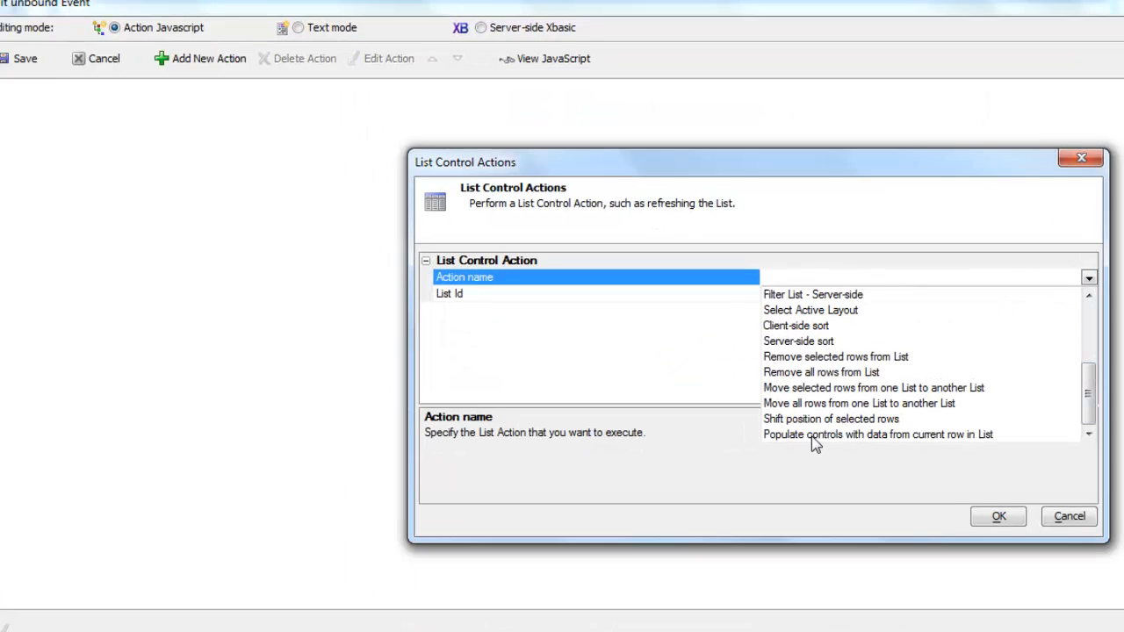
click(877, 436)
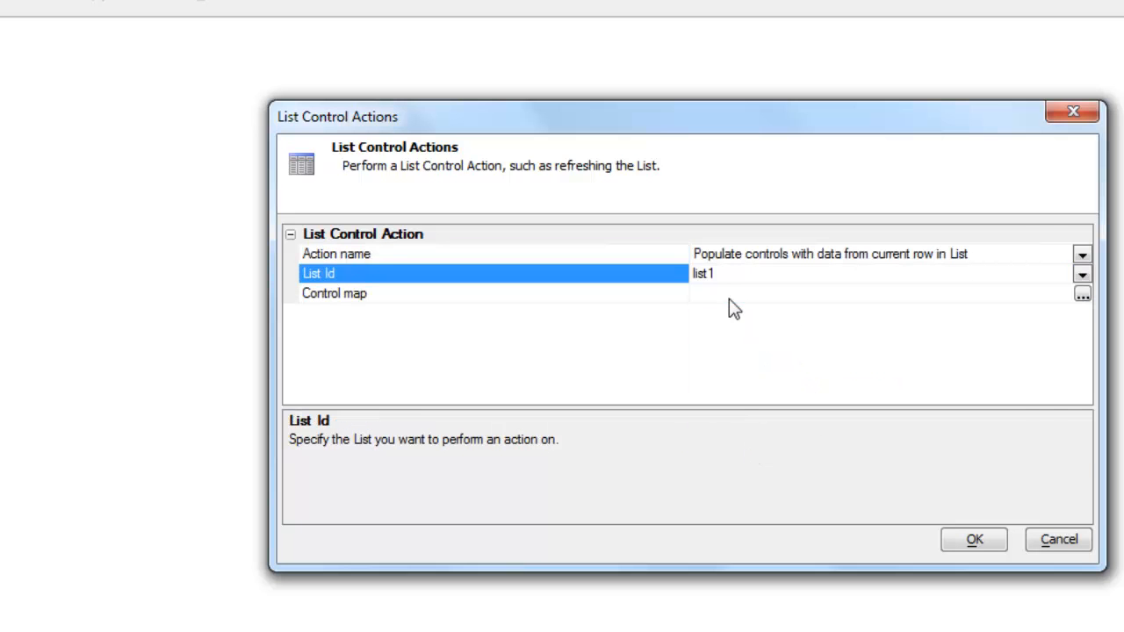
click(1082, 295)
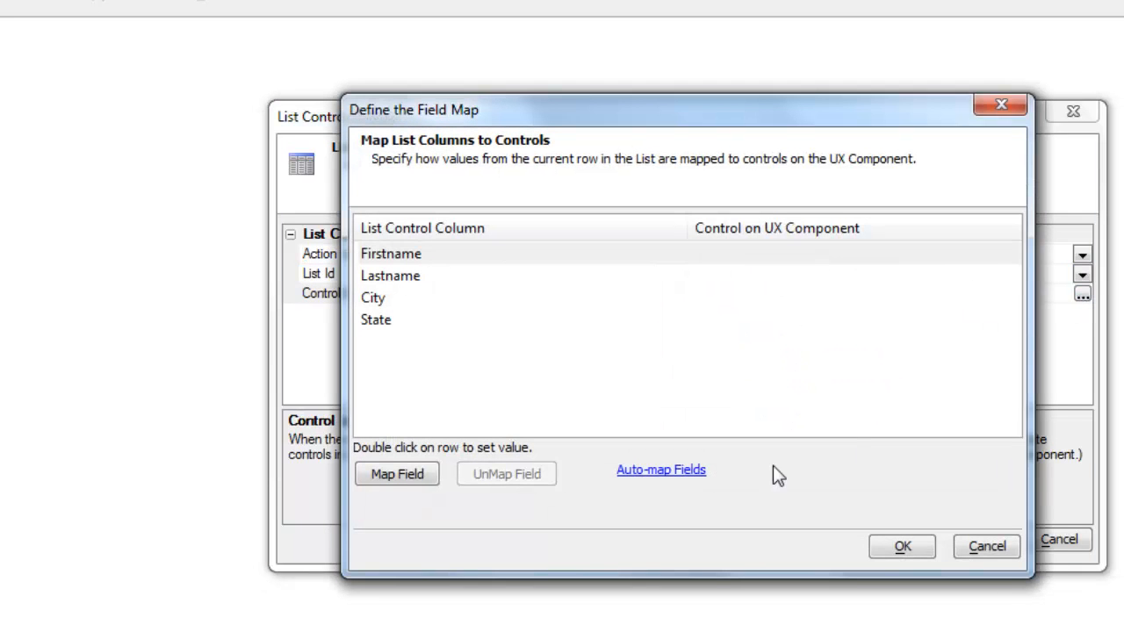
Auto-map City and State, map Firstname to fn and Lastname to ln, and confirm the control map.
click(660, 471)
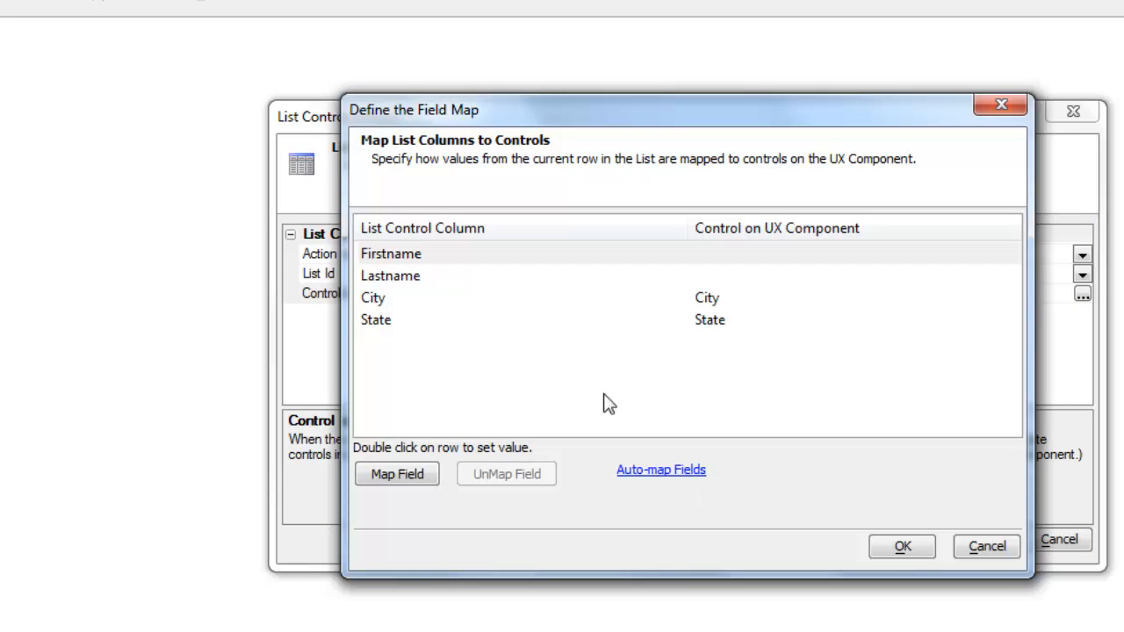
click(390, 253)
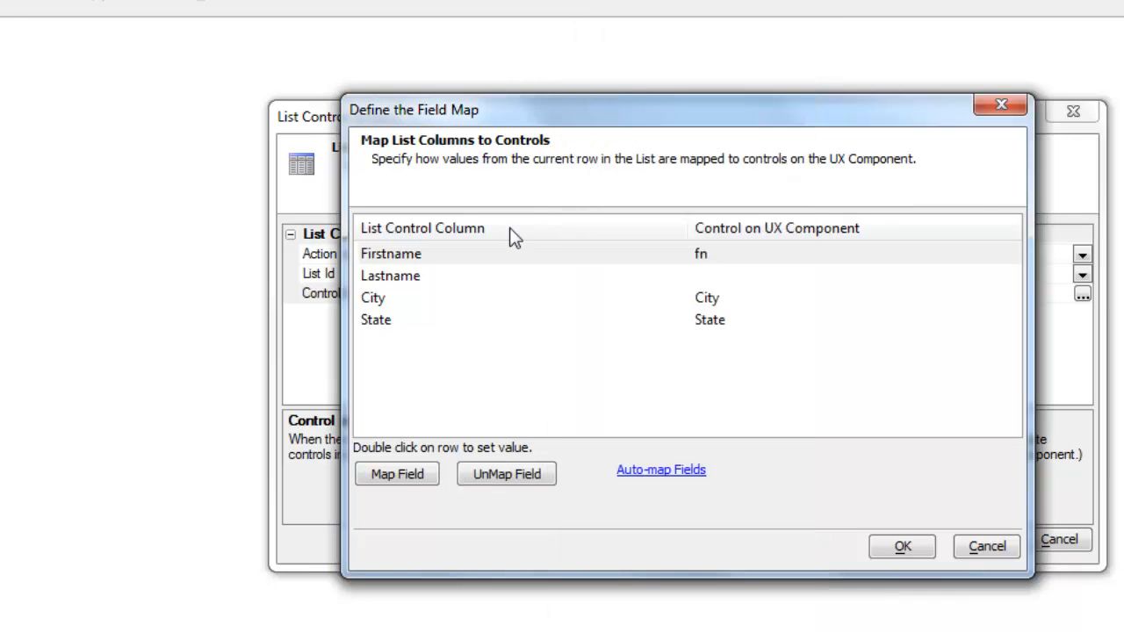
double_click(390, 274)
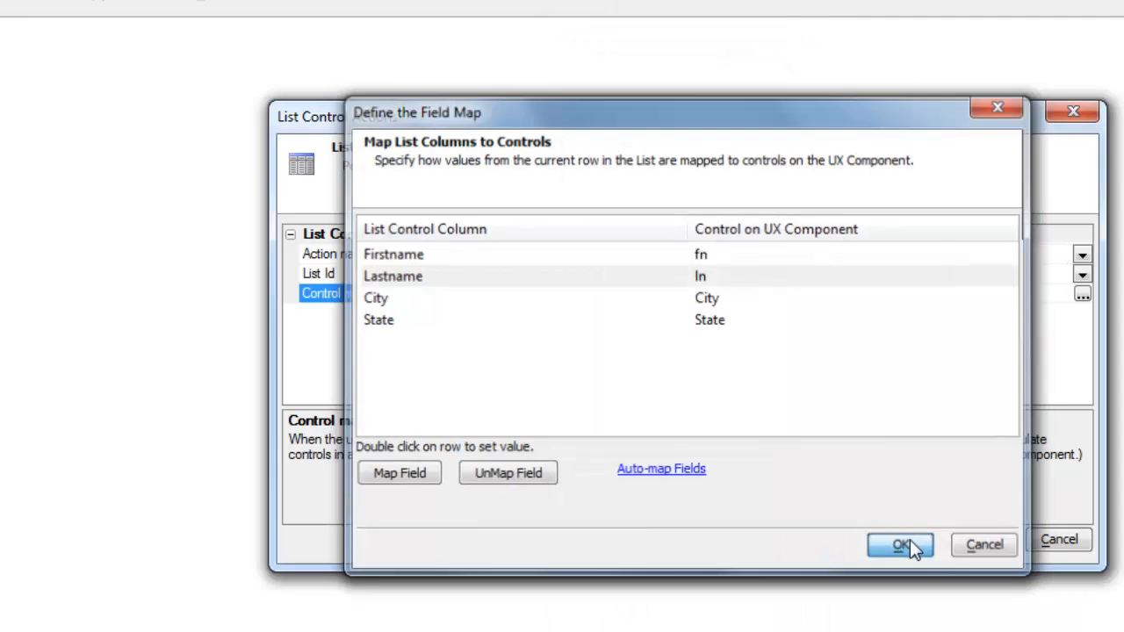
click(899, 544)
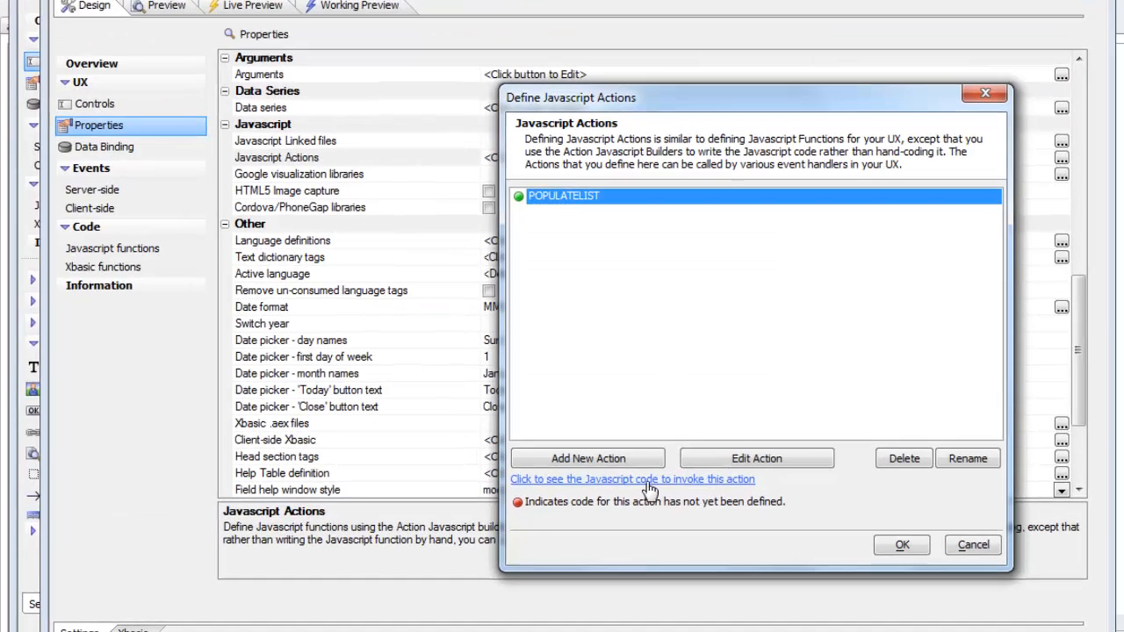
Copy the runAction code for POPULATELIST and set list1's onClick event to run a Javascript action.
click(636, 480)
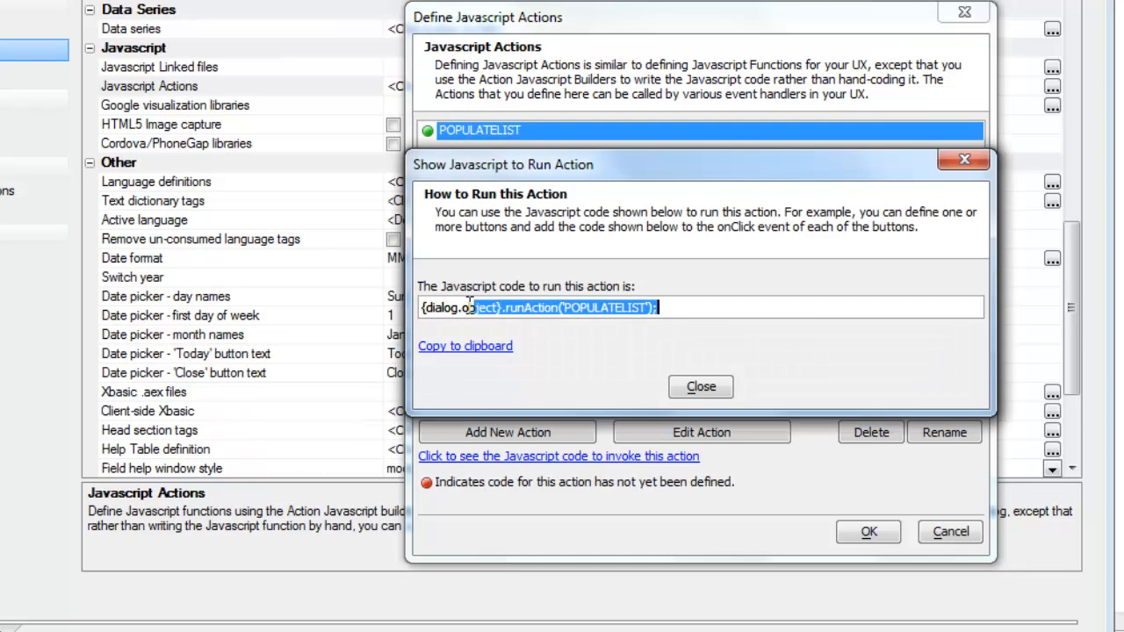
click(699, 386)
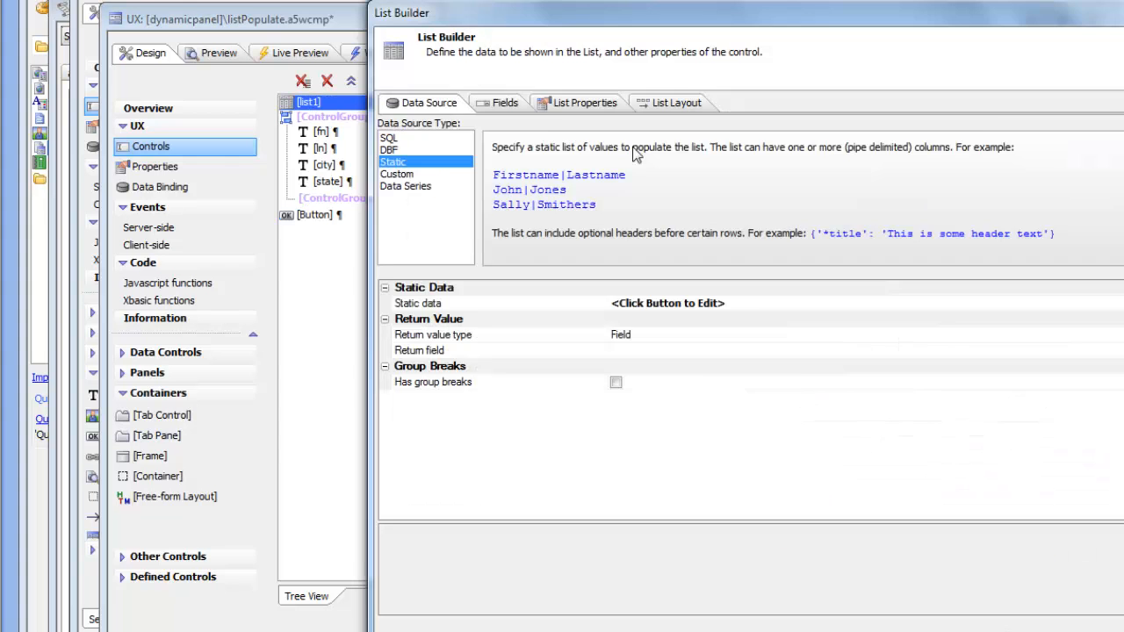
click(583, 102)
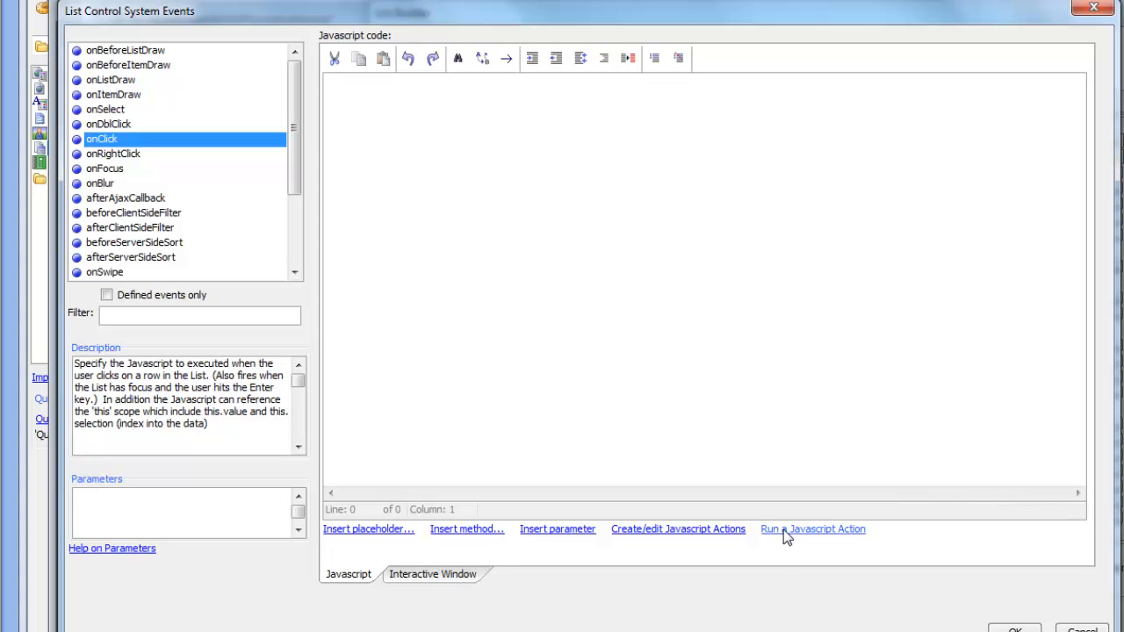
click(814, 530)
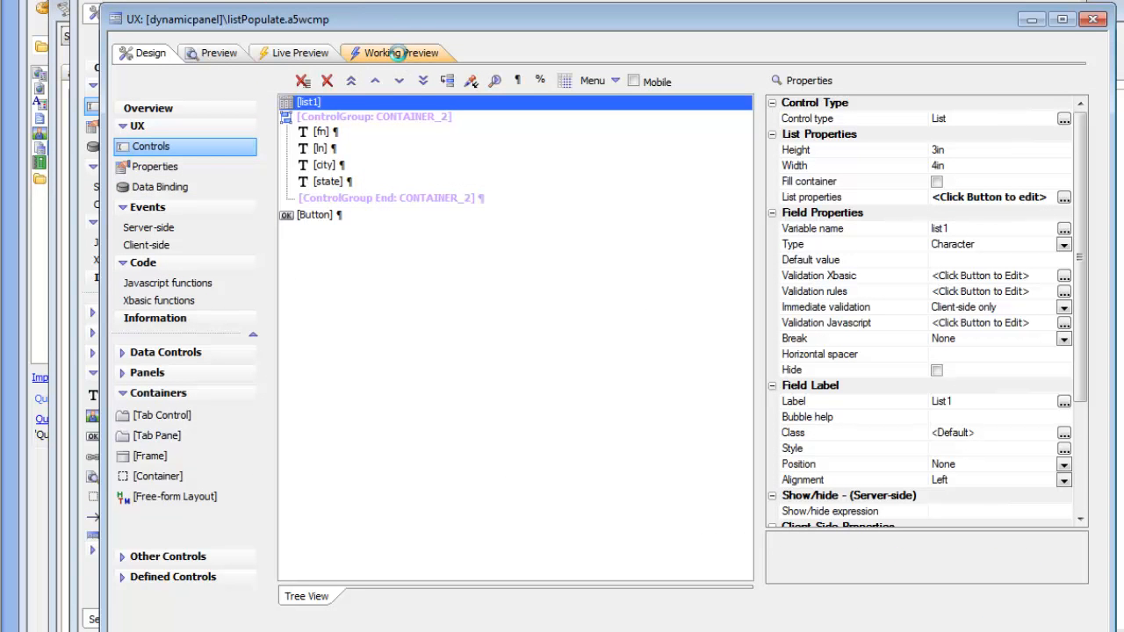
click(404, 53)
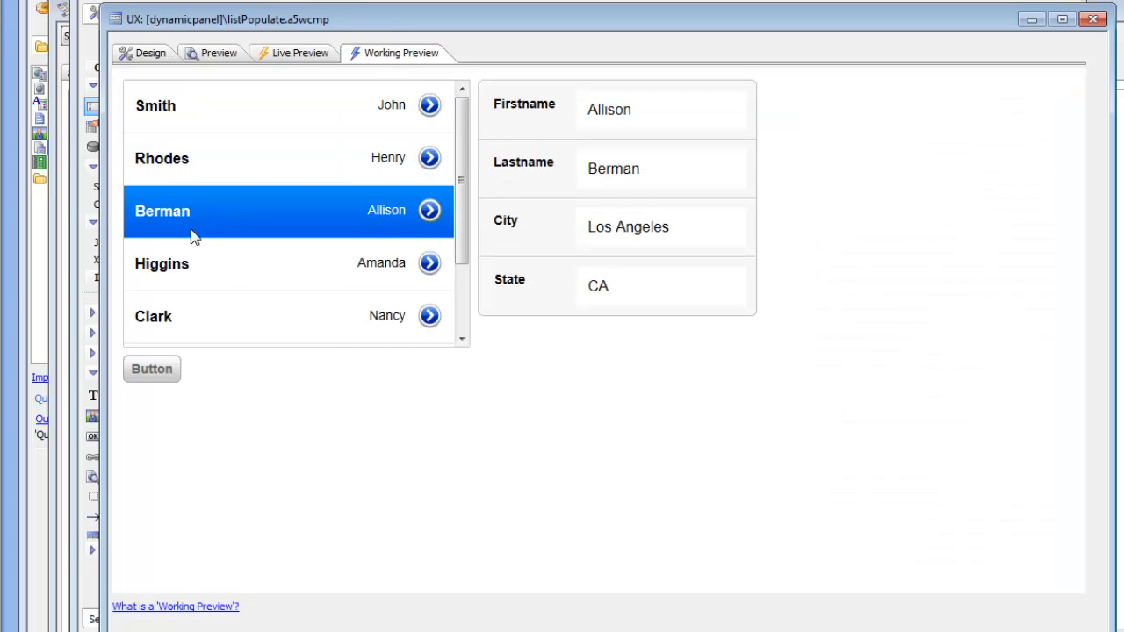
click(153, 316)
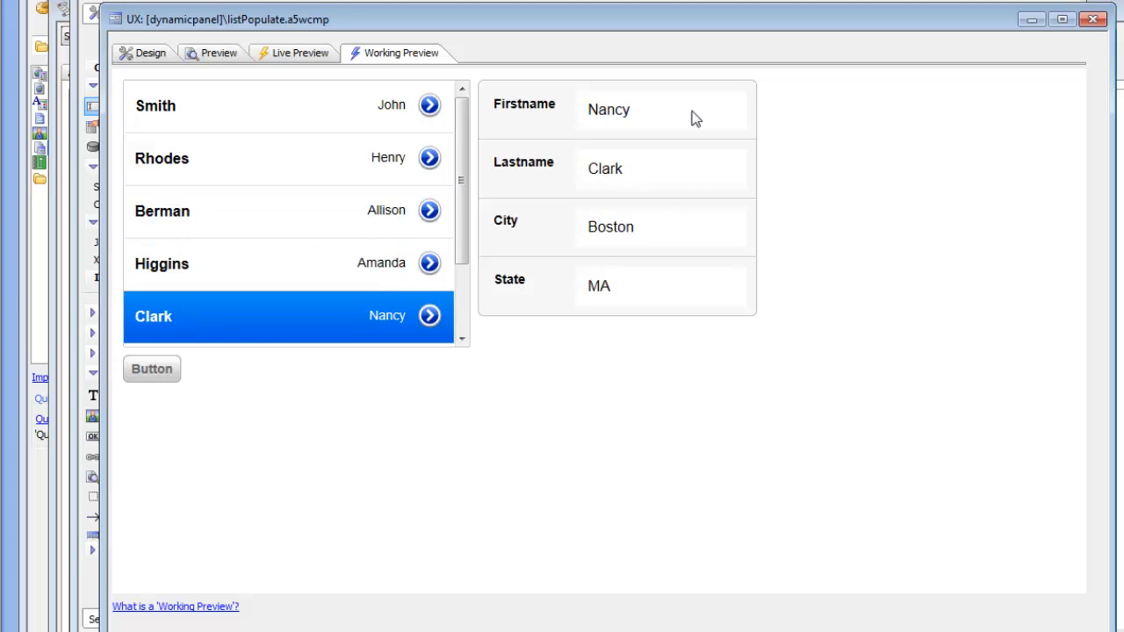
mouse_move(557, 307)
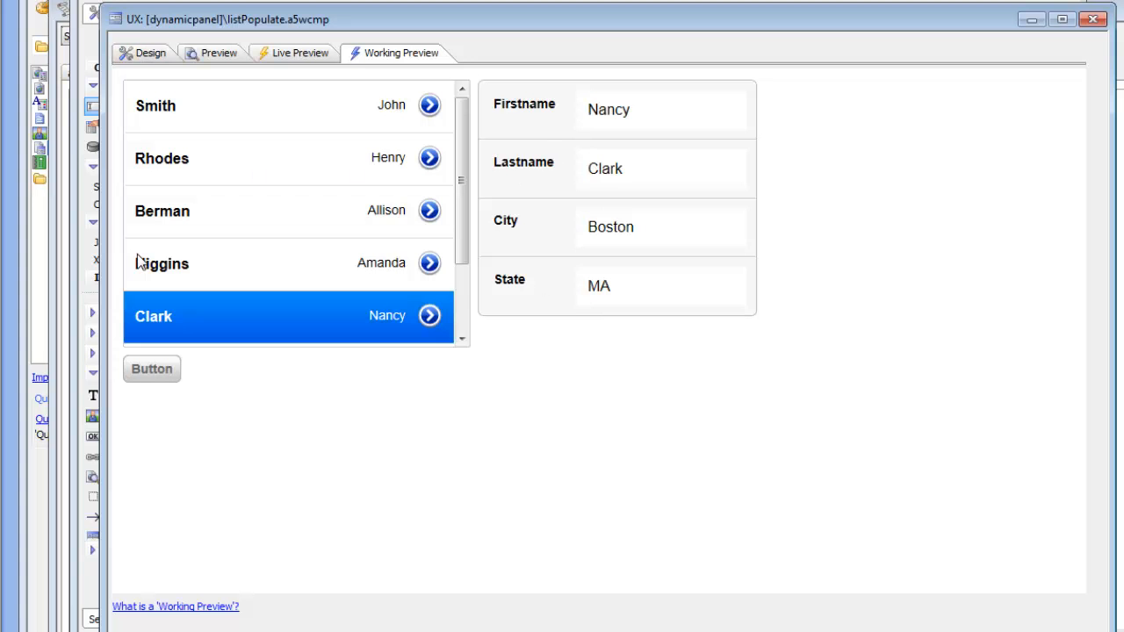
mouse_move(572, 393)
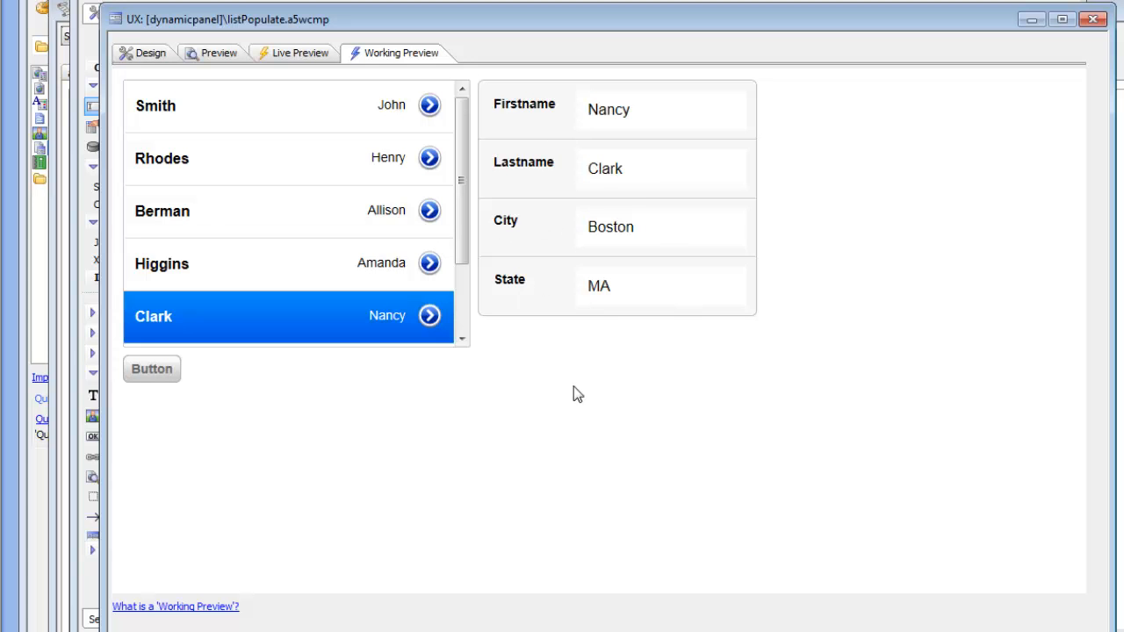
mouse_move(211, 232)
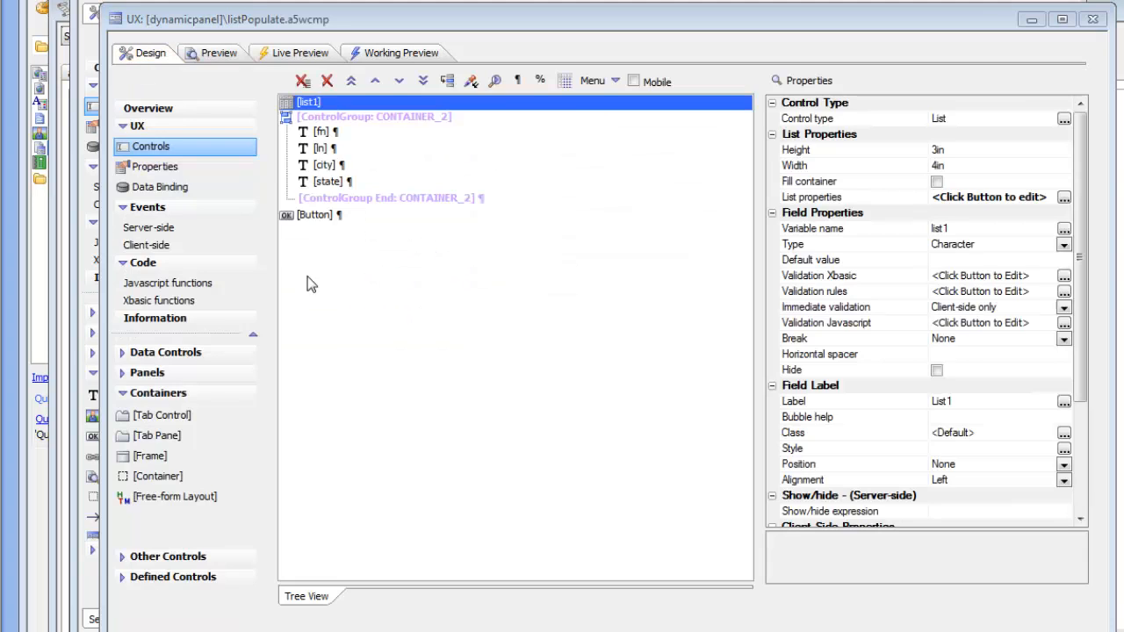
Select the Button and start adding a new UX Component action to its click event.
click(314, 214)
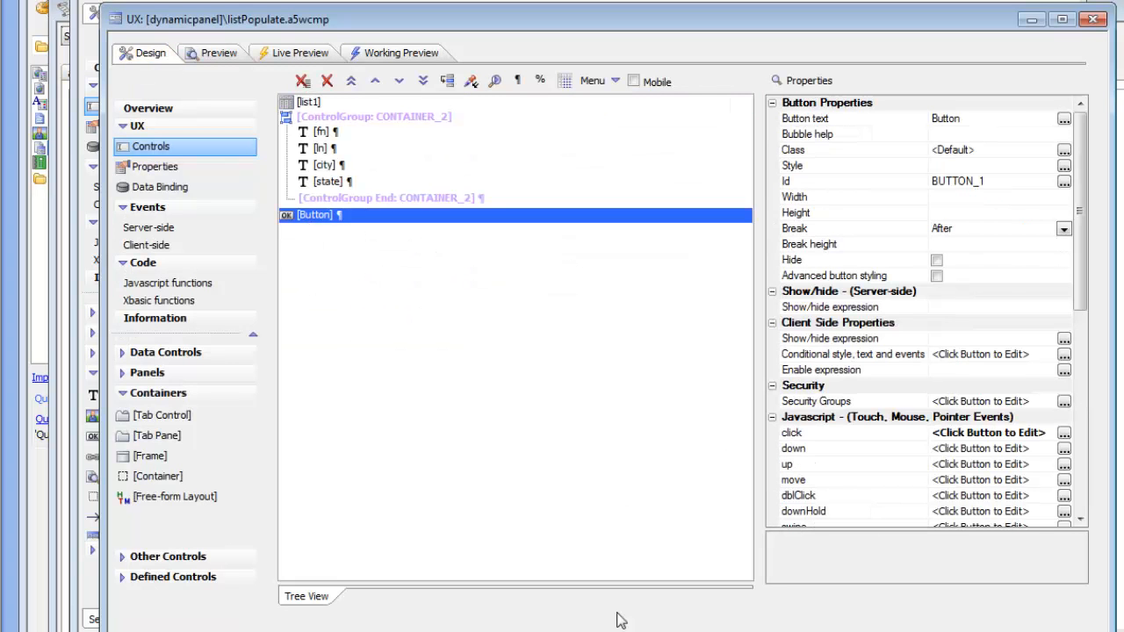
click(791, 432)
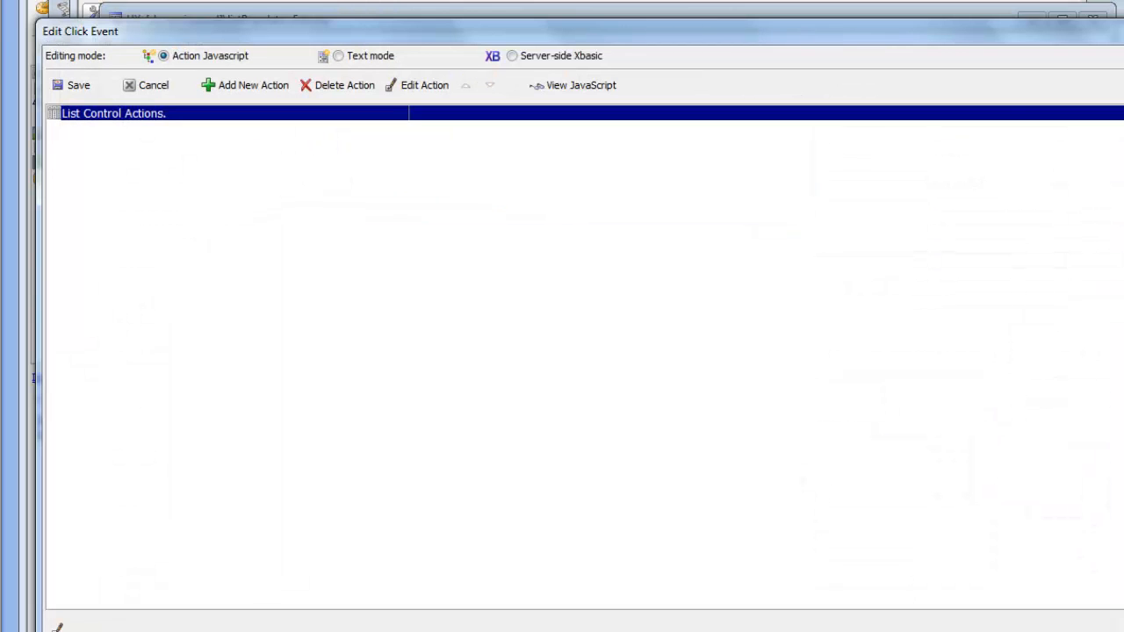
click(253, 84)
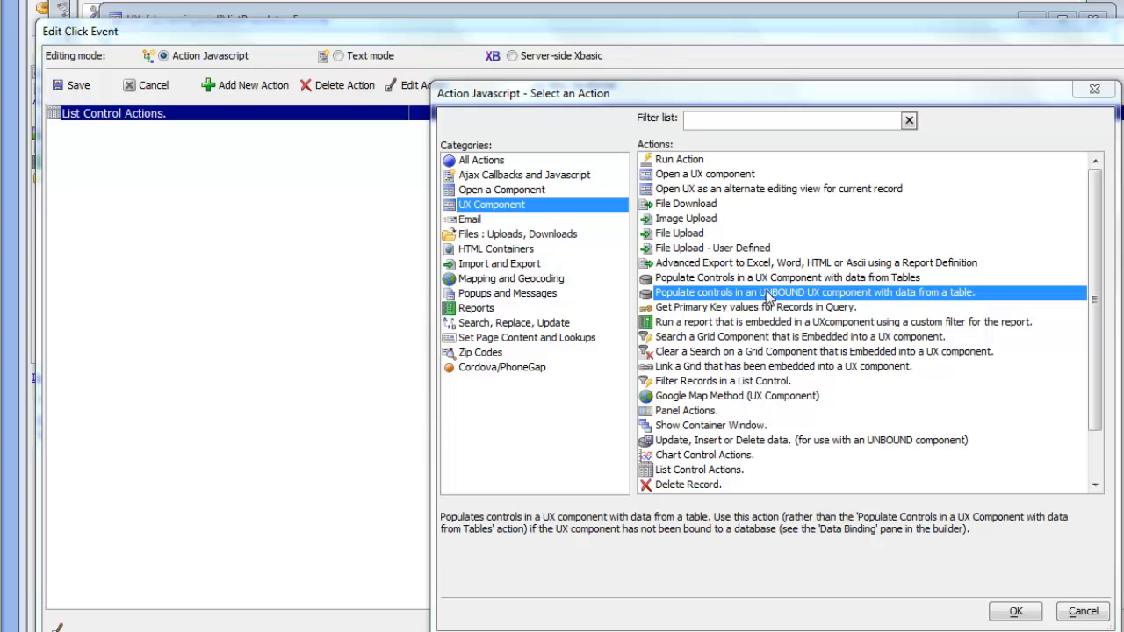
mouse_move(794, 298)
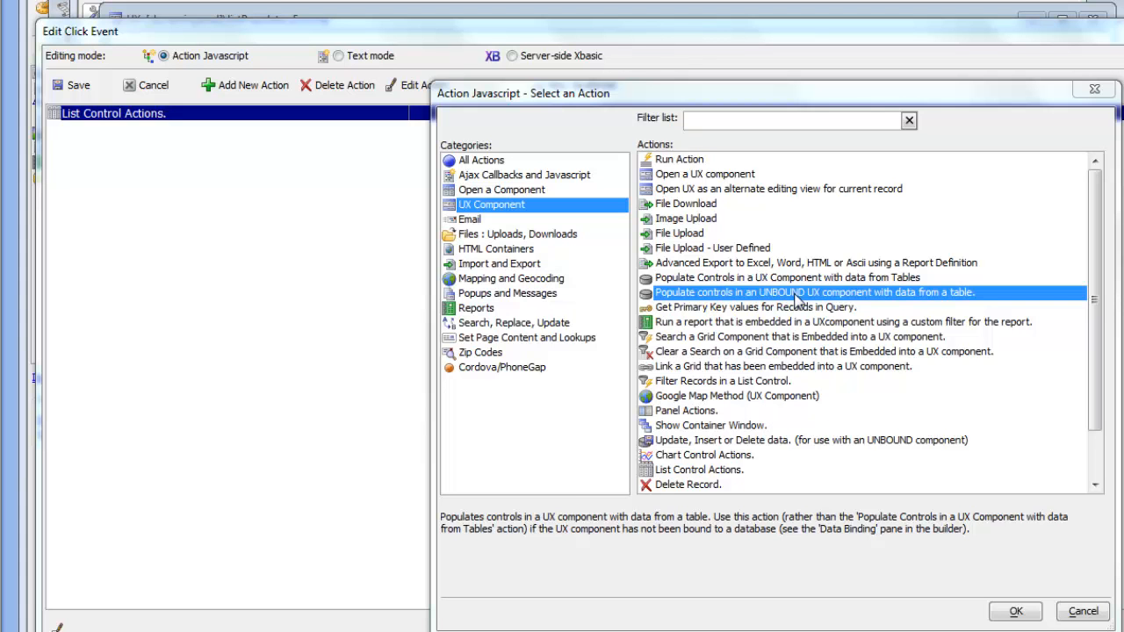
mouse_move(799, 299)
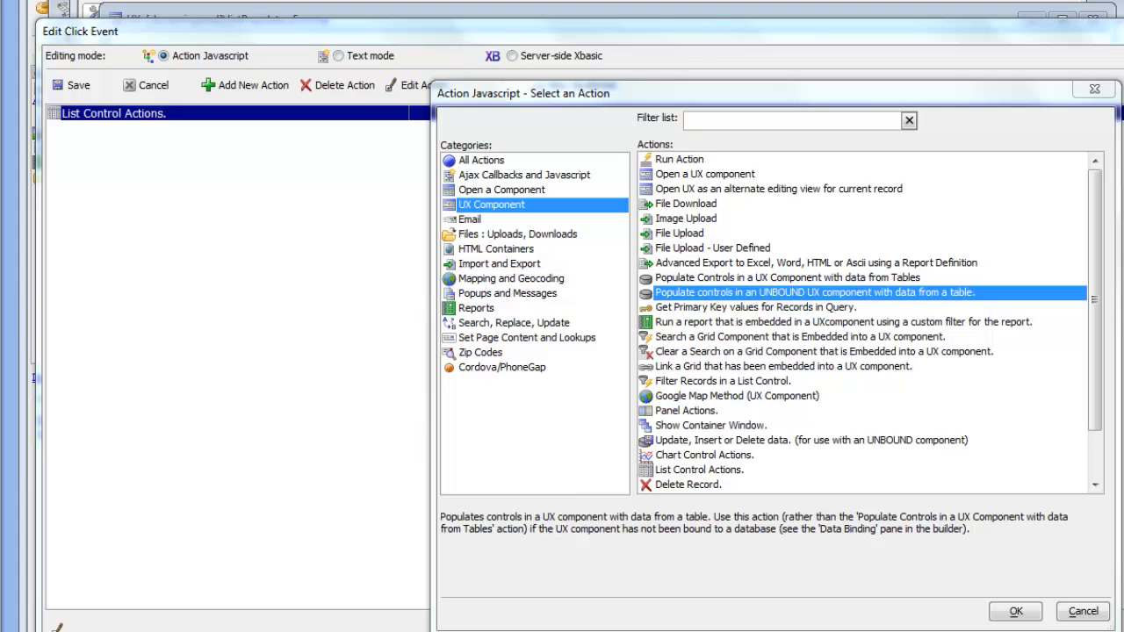